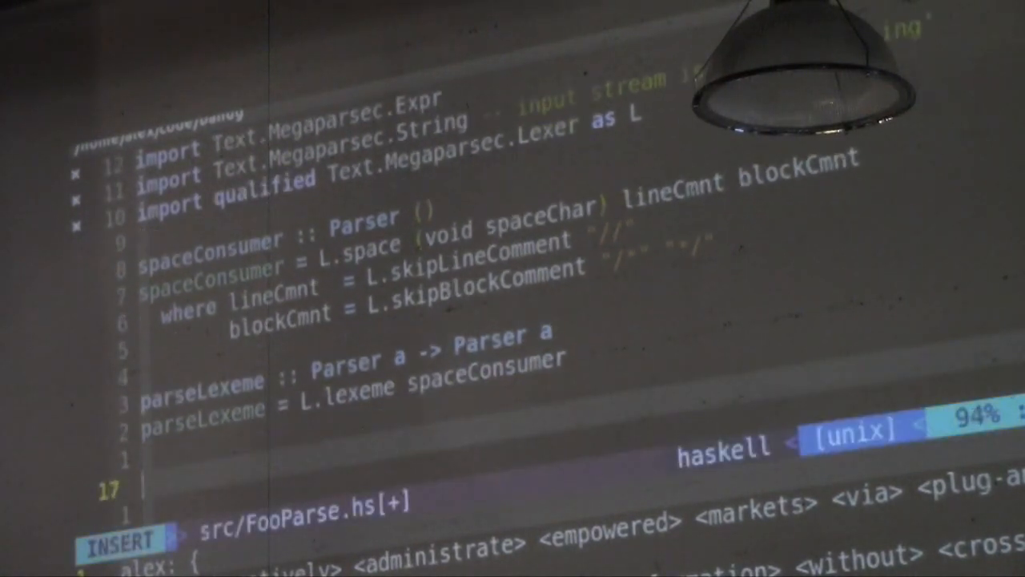
# Write the type signature 'parseWord :: Parser String' in FooParse.hs
pyautogui.write('pasre')
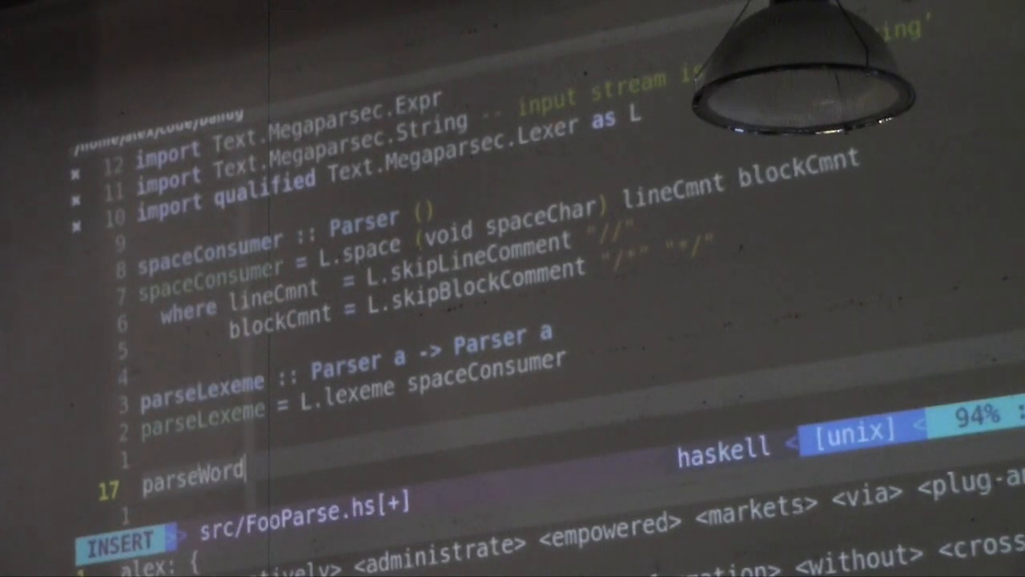
pyautogui.write(':: Parse String')
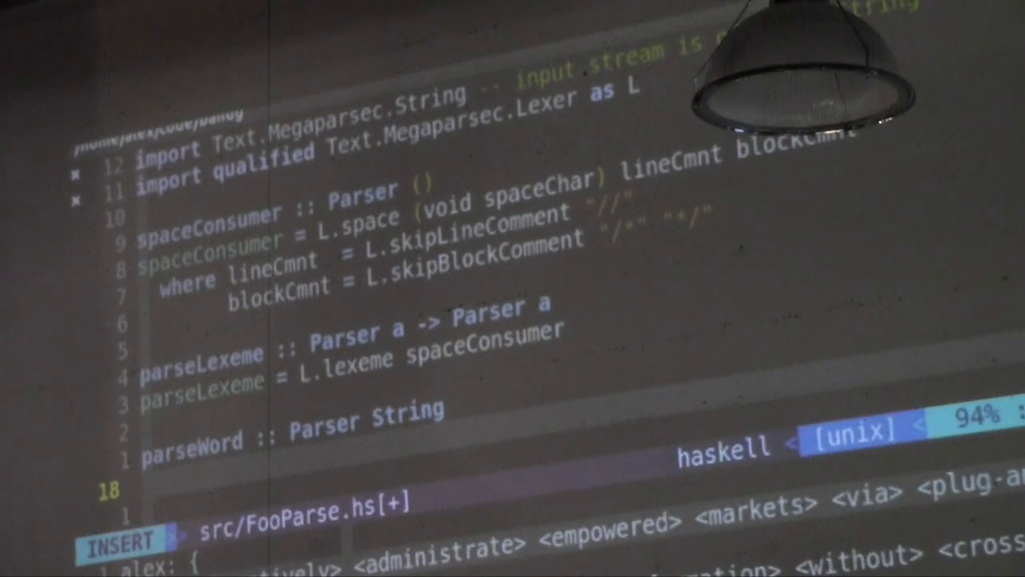
pyautogui.write('ParserSpec where')
pyautogui.write('import')
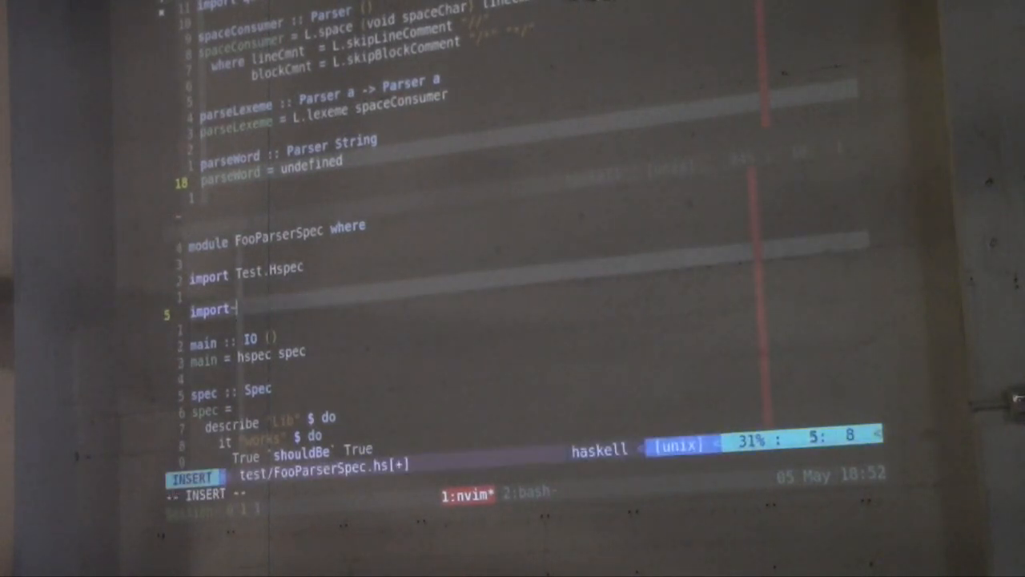
# Add 'import FooParser' to test/FooParserSpec.hs alongside Text.Megaparsec and save
pyautogui.write('Foop')
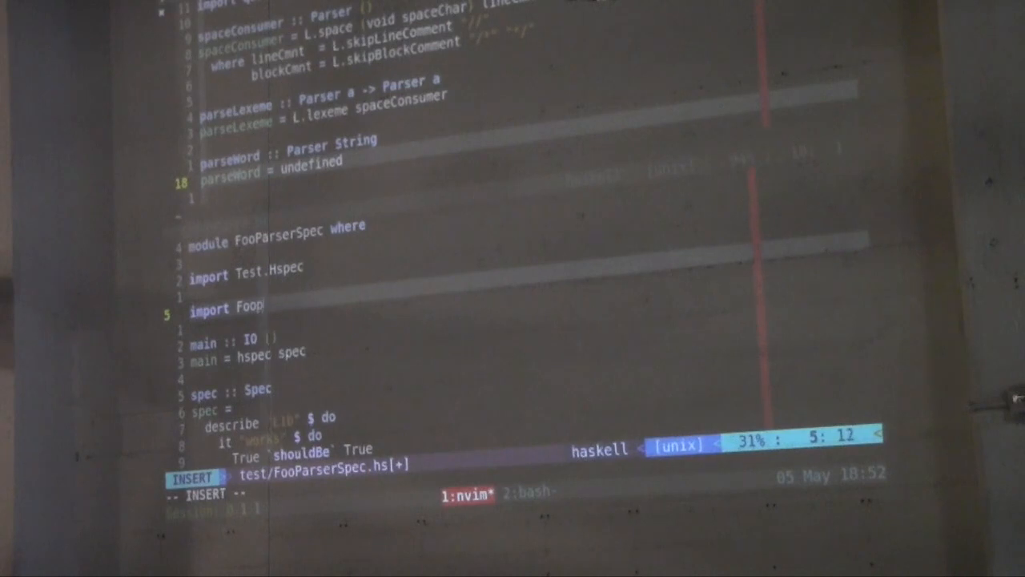
pyautogui.press('Escape')
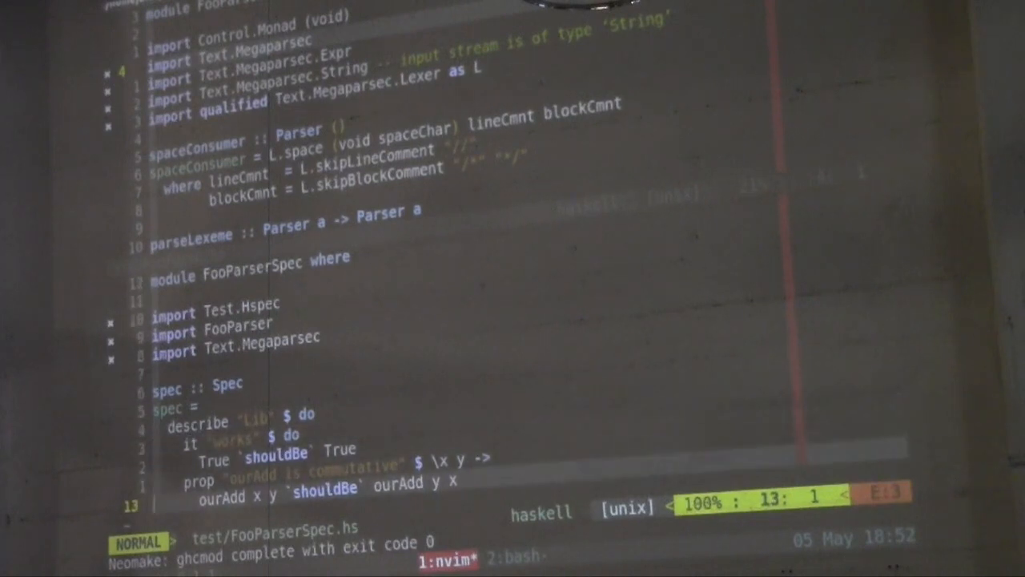
pyautogui.press('V')
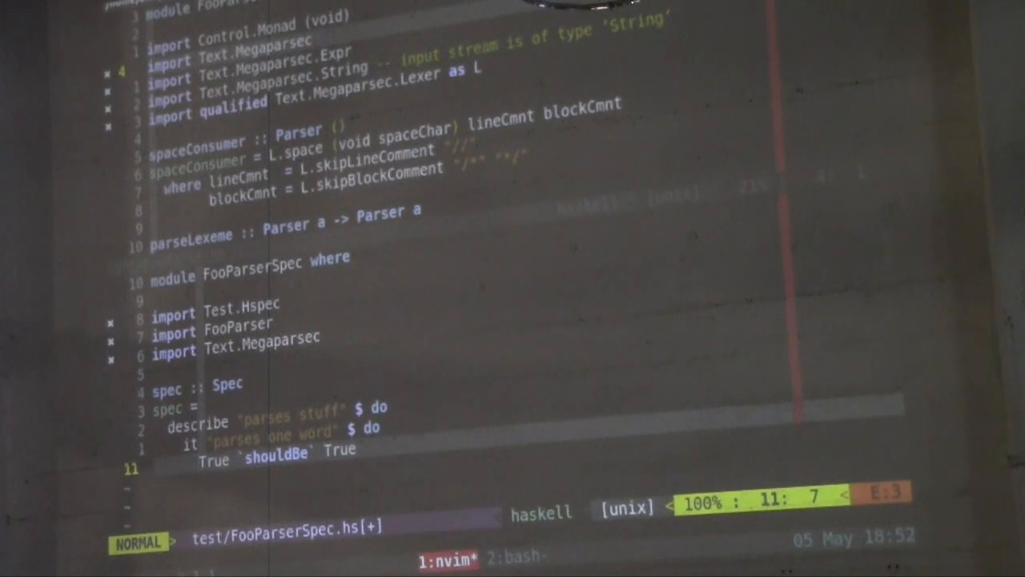
# Retitle the spec cases and begin the test line 'runParser parseWord'
pyautogui.write('parse')
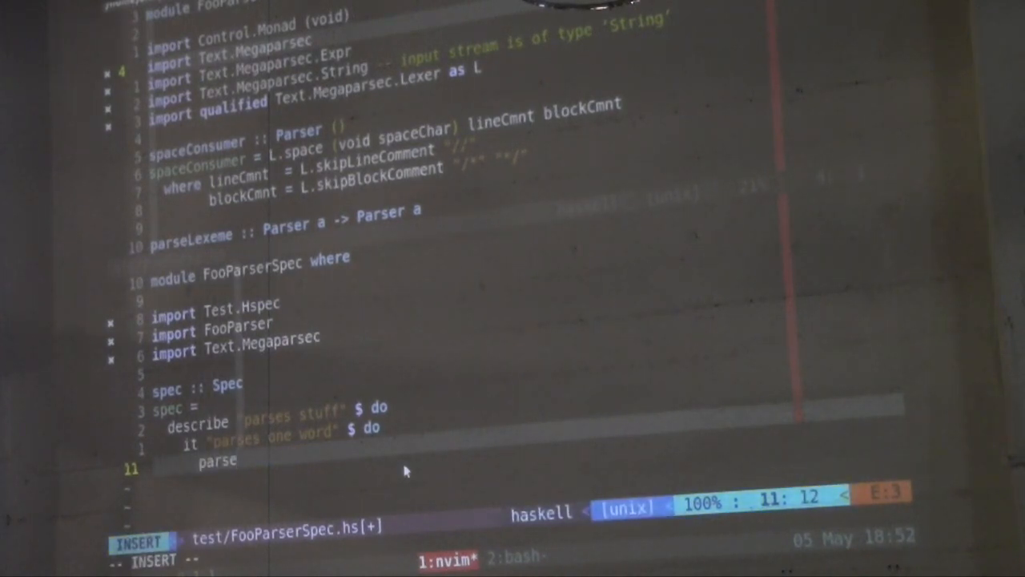
pyautogui.write('ruNPa')
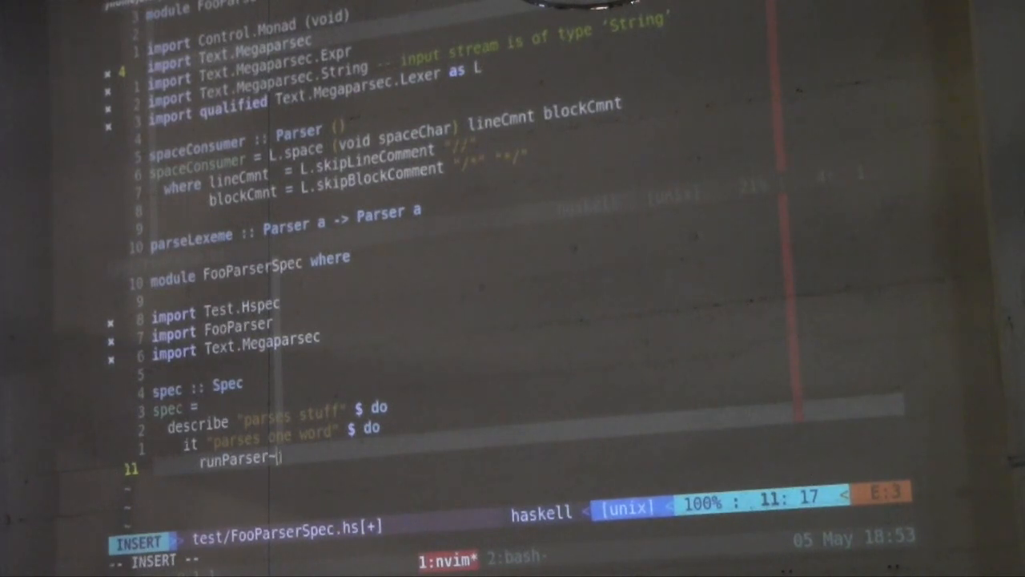
pyautogui.press('Escape')
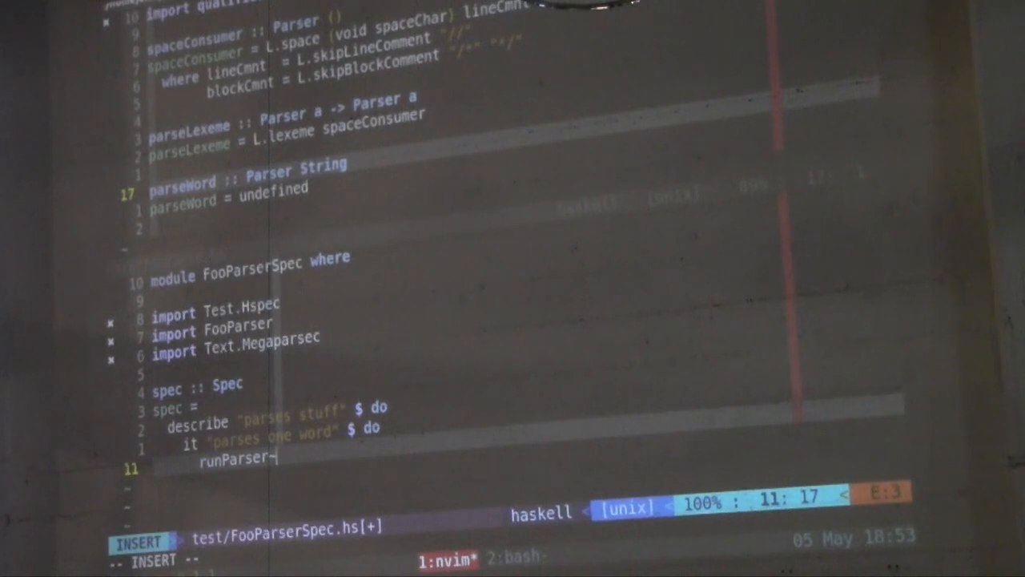
pyautogui.write('parseWord')
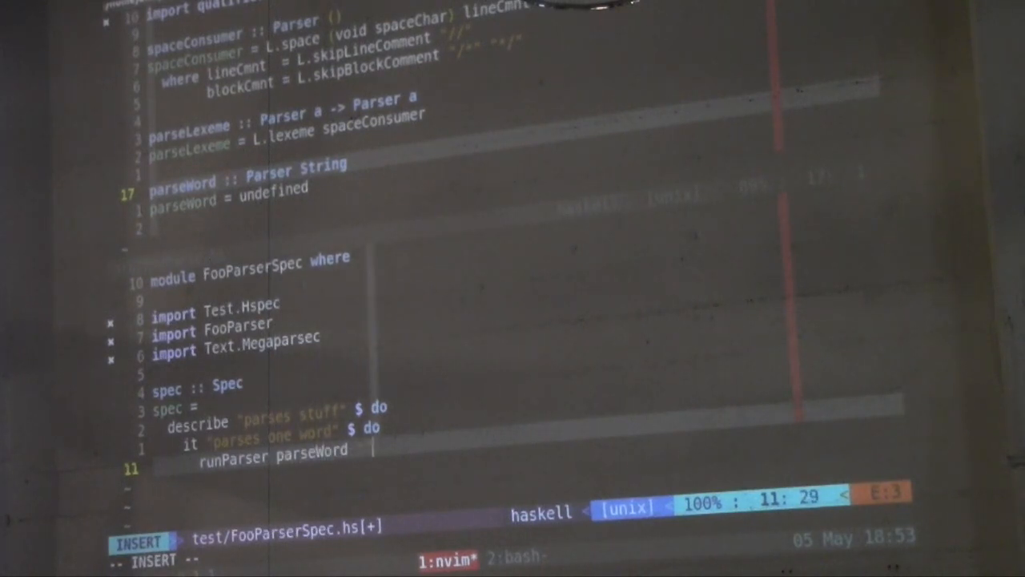
pyautogui.press('Escape')
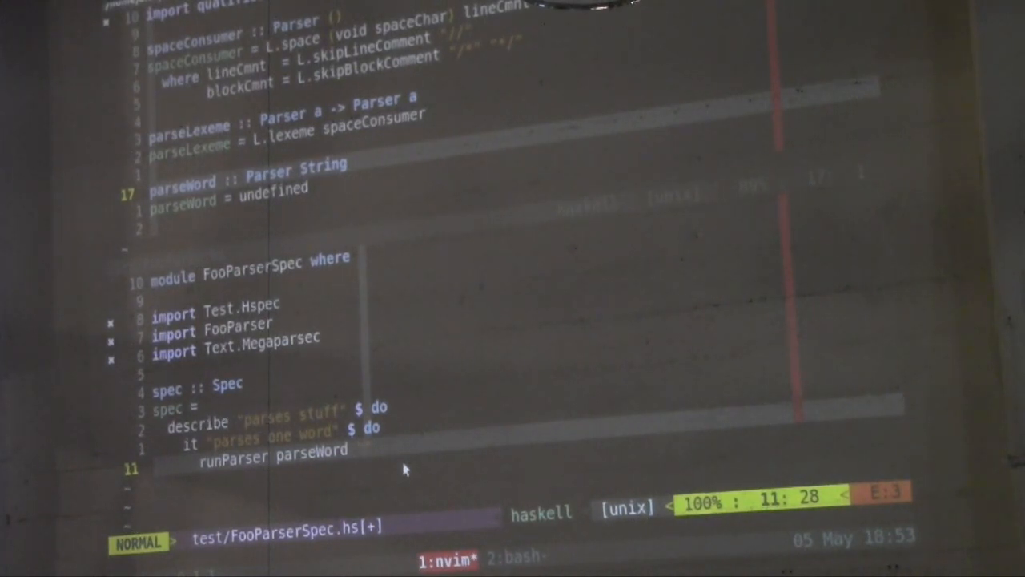
# Complete the call with "" and "foo" arguments followed by `shouldBe`
pyautogui.press('i')
pyautogui.write(' ""')
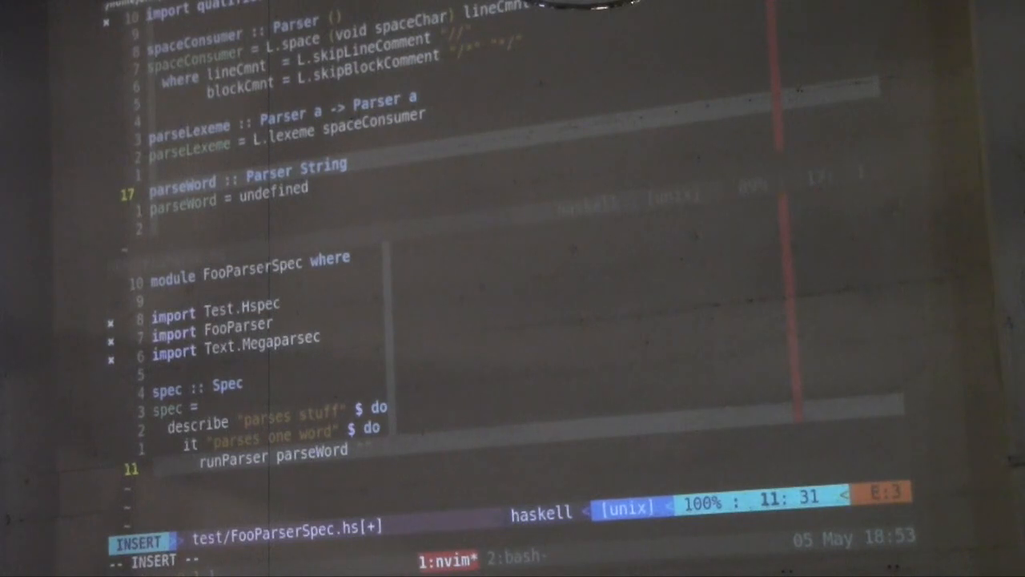
pyautogui.press('Right')
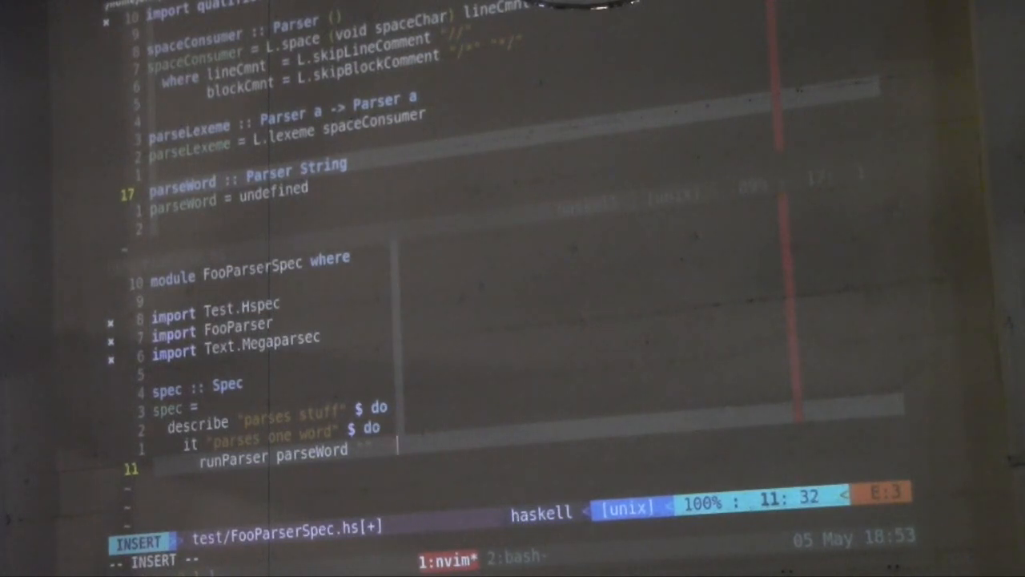
pyautogui.write('"foo"')
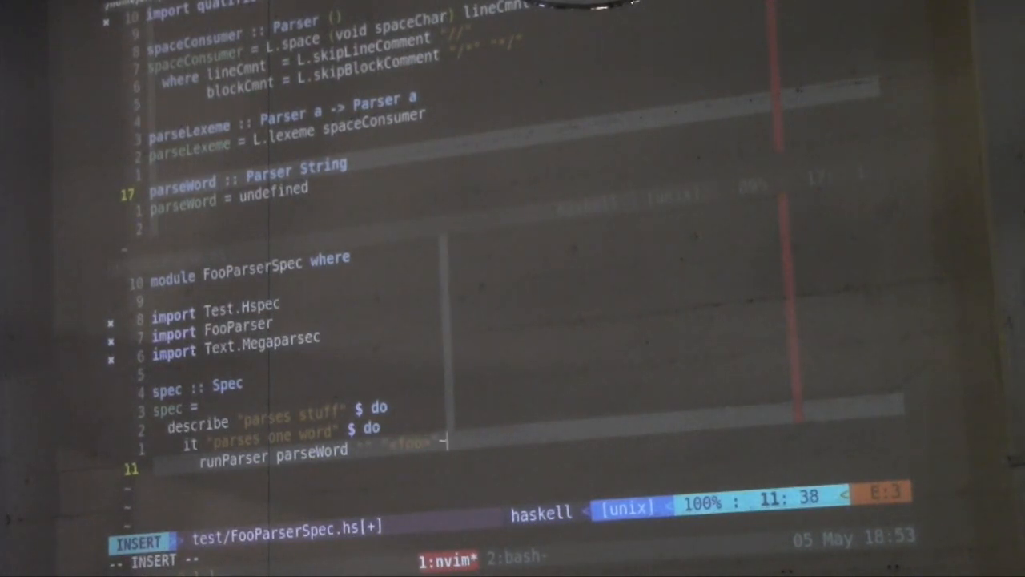
pyautogui.write('Should')
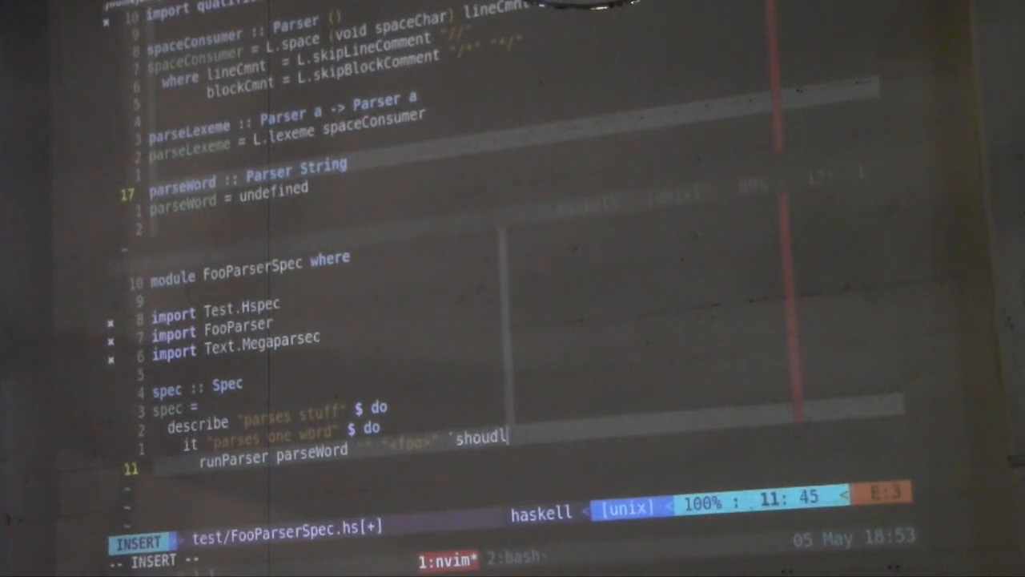
pyautogui.write('B')
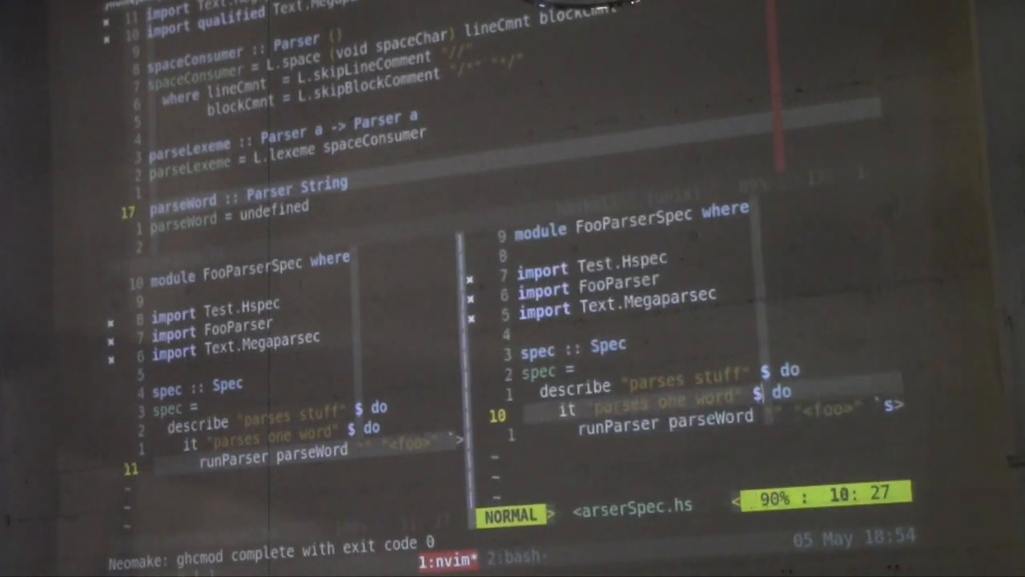
# Switch from Neovim to the shell window after saving the spec
pyautogui.click(516, 557)
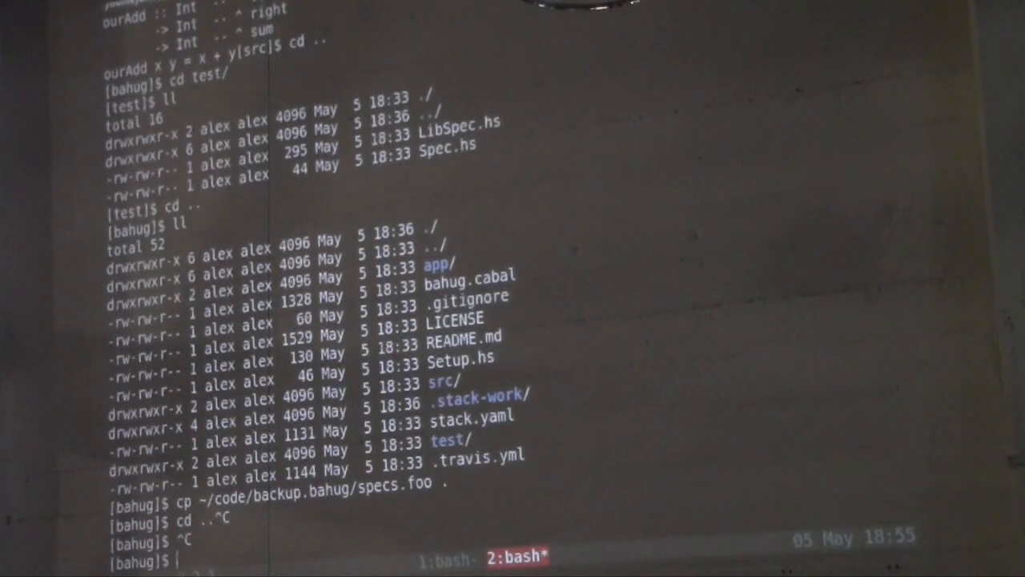
# Find and edit bahug.cabal to expose FooParser, then quit the buffer with :q
pyautogui.write('stack tes')
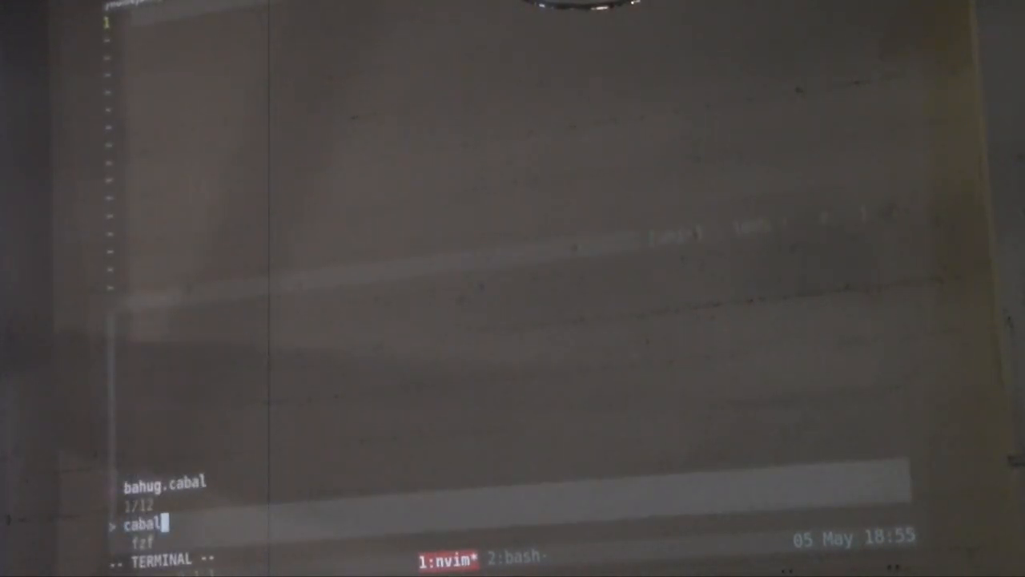
pyautogui.press('enter')
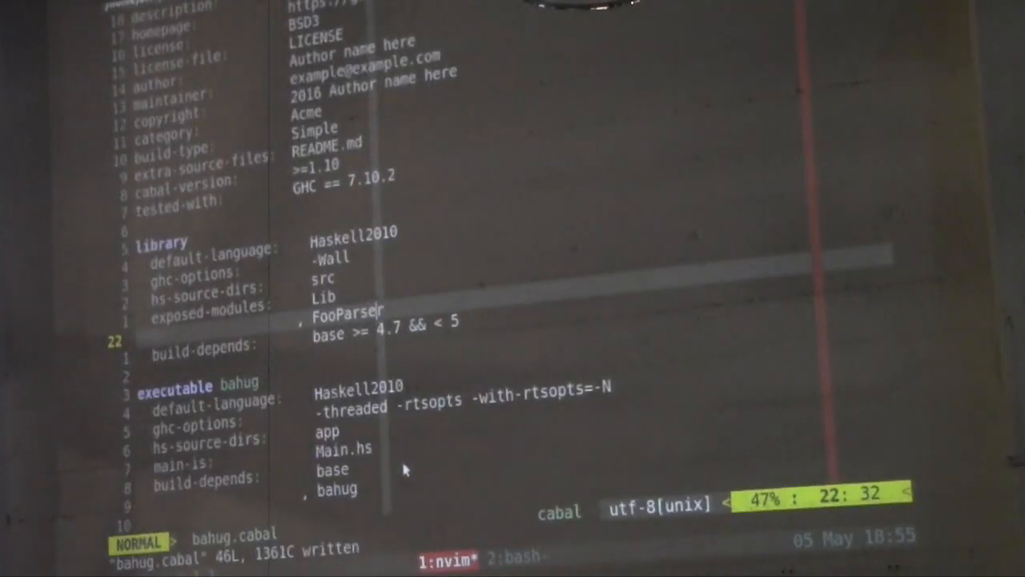
pyautogui.write(':q')
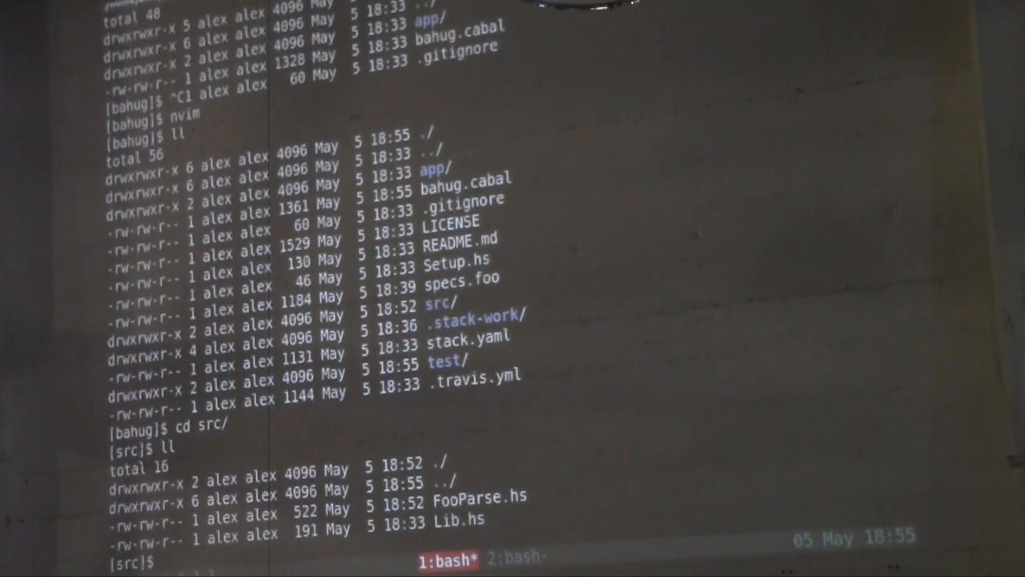
# Run 'mv FooParse.hs FooParser.hs' in src/ to rename the module file
pyautogui.write('mv FooParse.hs Foo')
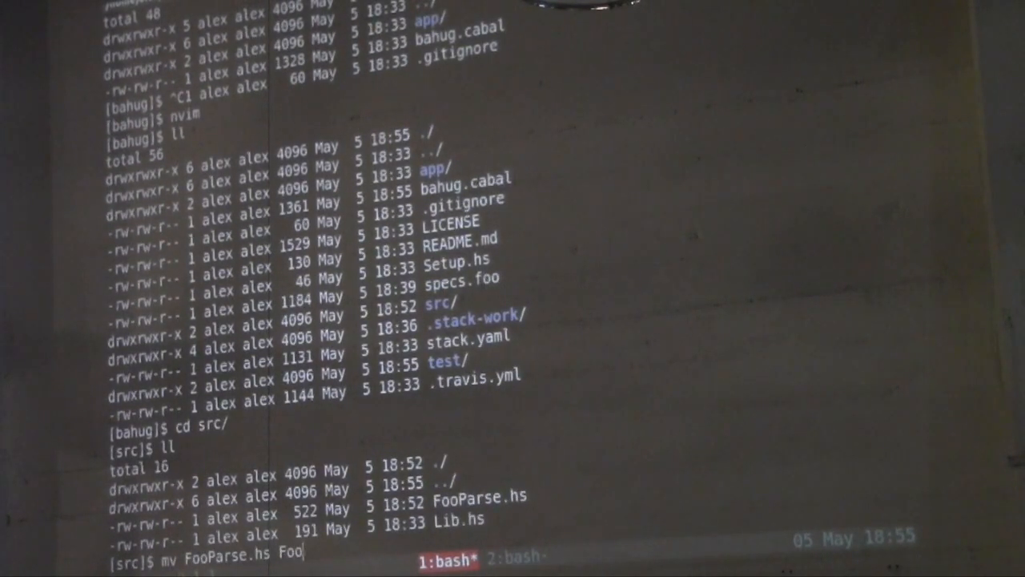
pyautogui.write('Parser.hs')
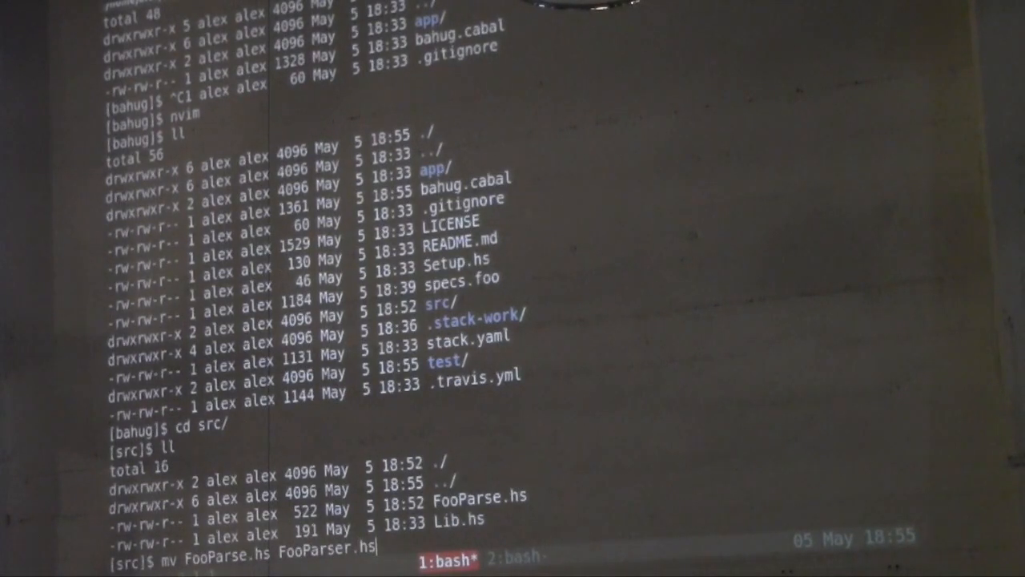
pyautogui.press('Return')
pyautogui.write(', megaparsec')
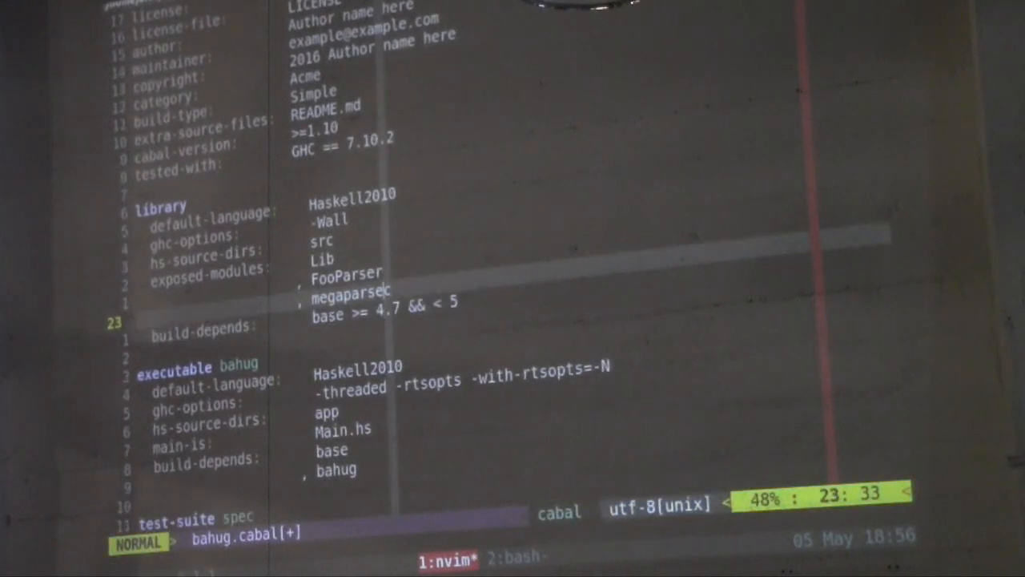
# Scroll through bahug.cabal to the library build-depends section for megaparsec
pyautogui.scroll(-3)
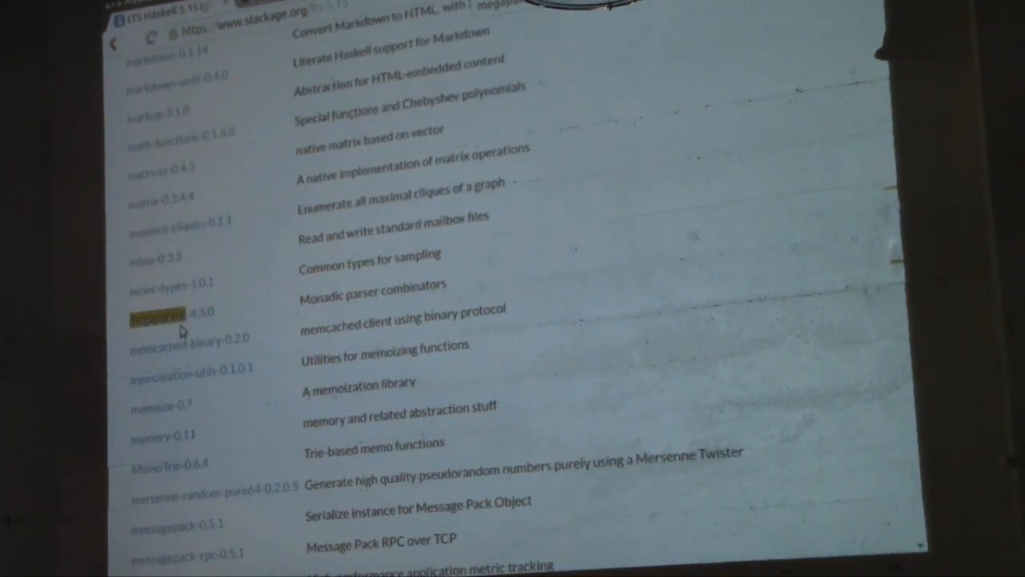
pyautogui.moveTo(276, 290)
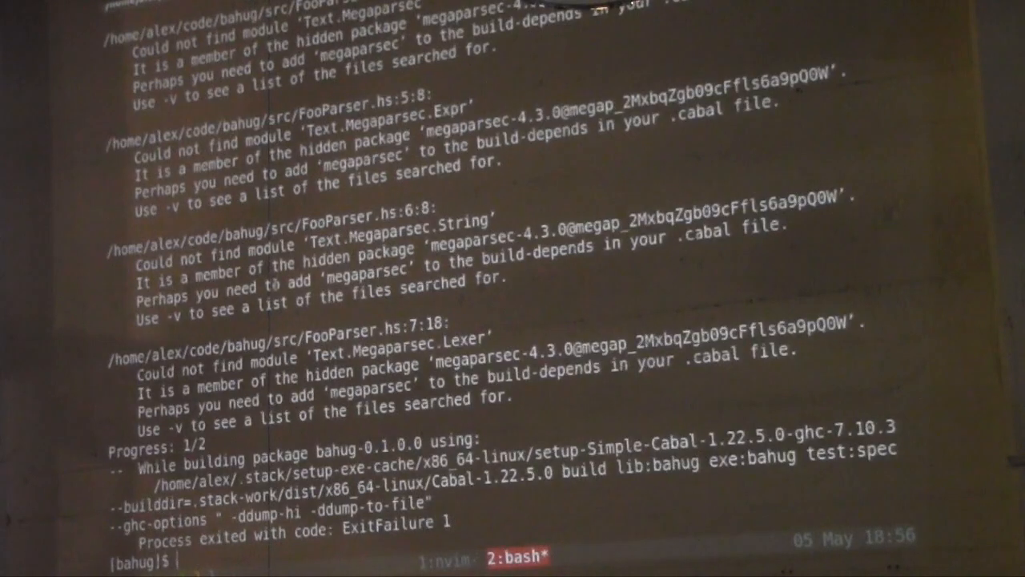
# Retry 'mv FooParse.hs FooParser.hs' and list the directory with ll
pyautogui.write('mv FooParse.hs FooParser.hs')
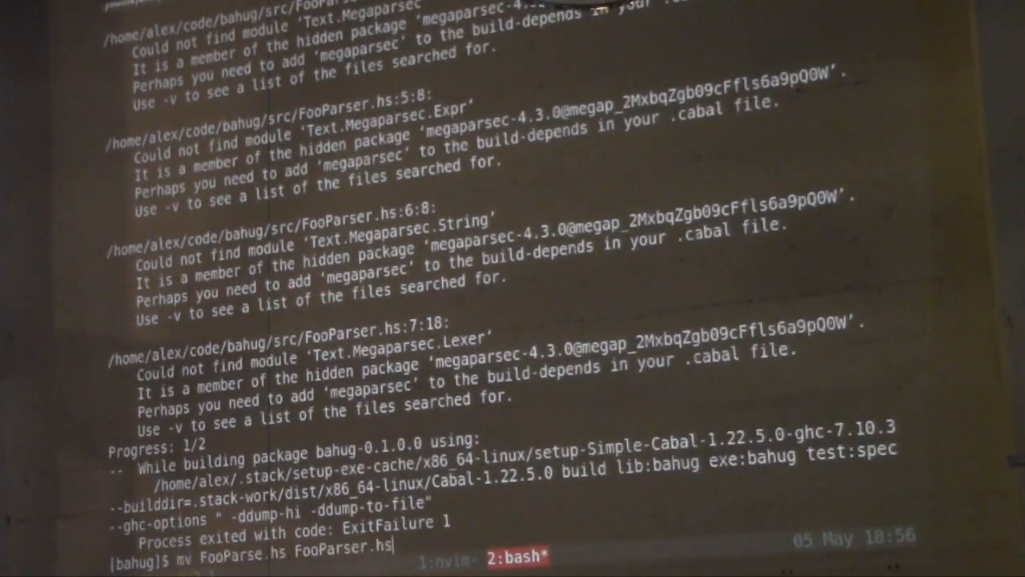
pyautogui.write('ll')
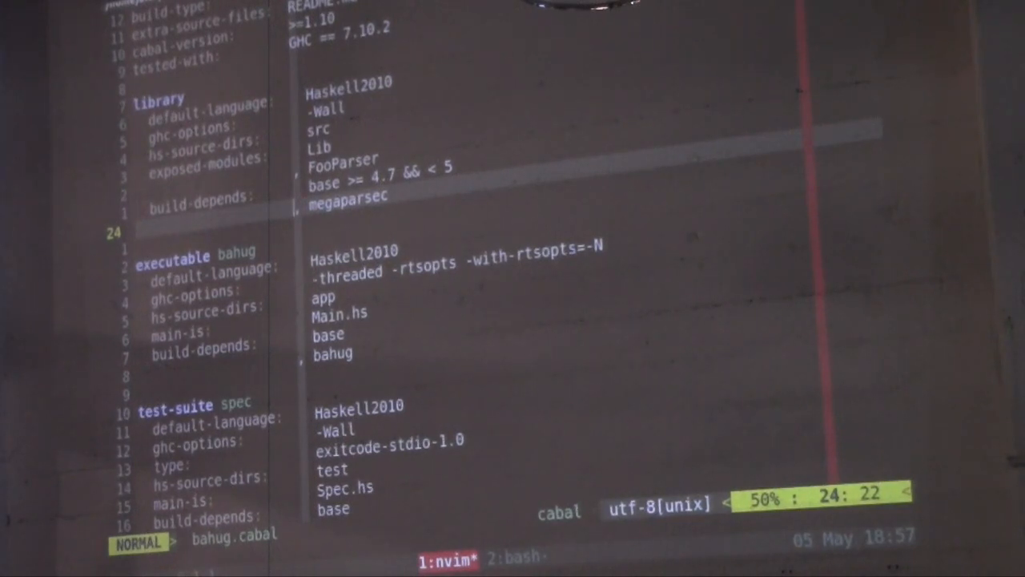
# Return to the shell and rerun 'stack test' after saving bahug.cabal
pyautogui.click(509, 558)
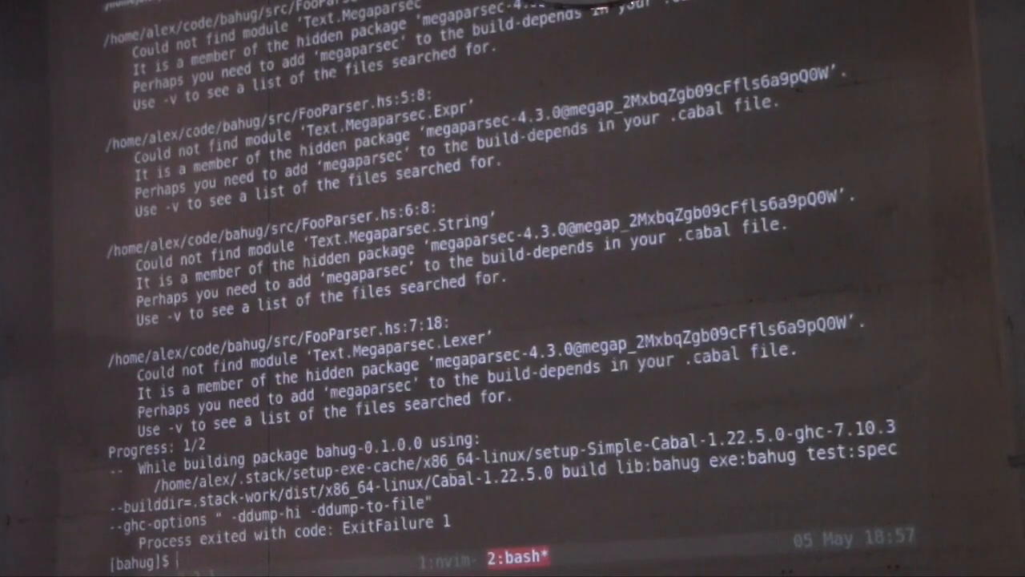
pyautogui.write('stack test')
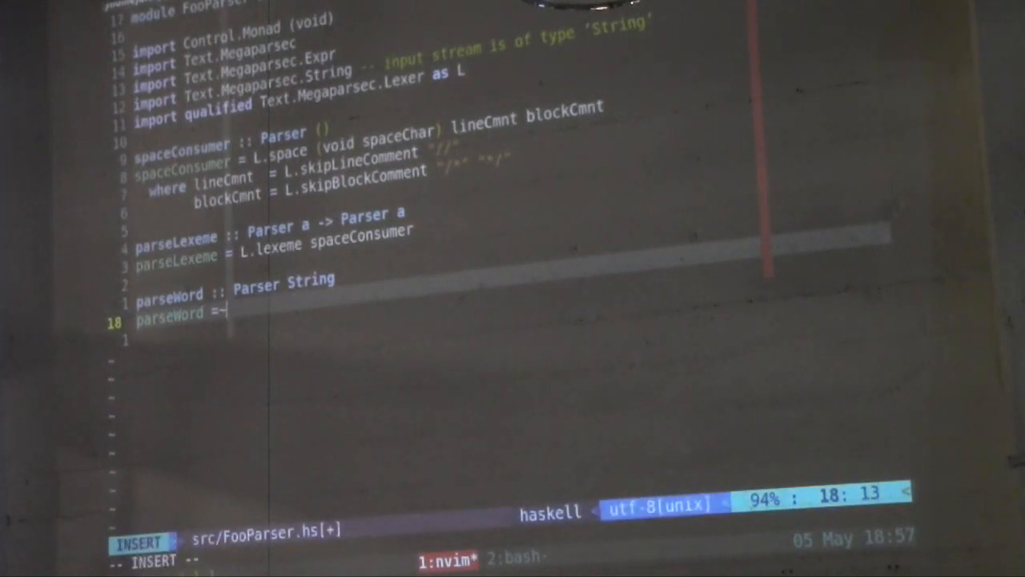
# Define parseWord as 'parseLexeme $ do' with a first body line starting "<- char '"
pyautogui.write('p')
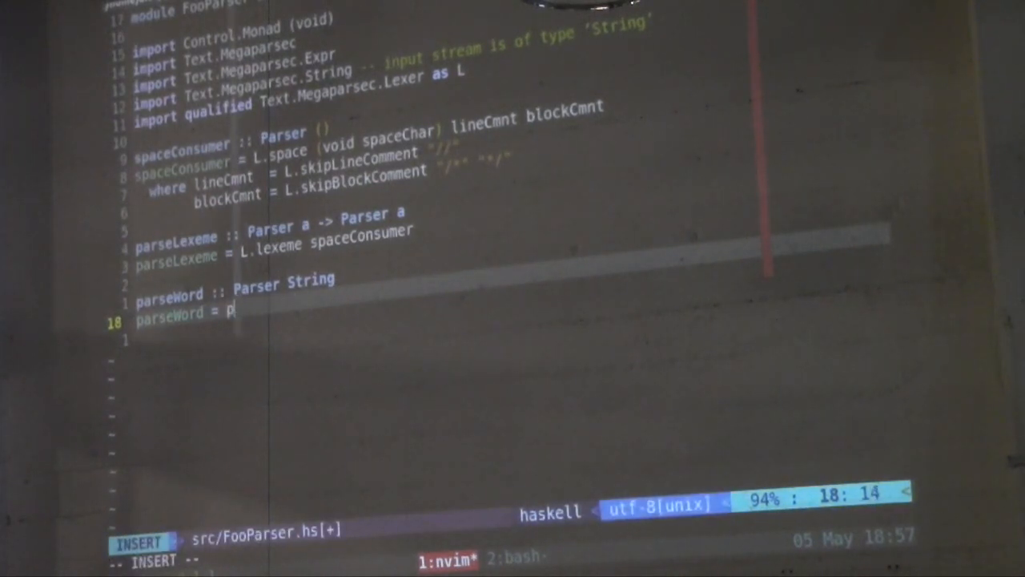
pyautogui.press('BackSpace')
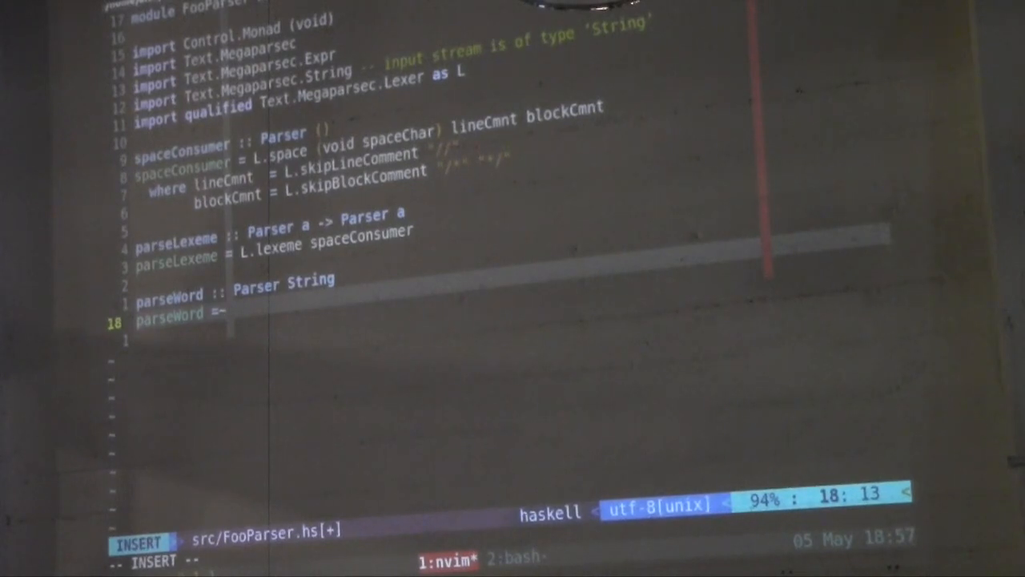
pyautogui.write('parseLexeme $ do')
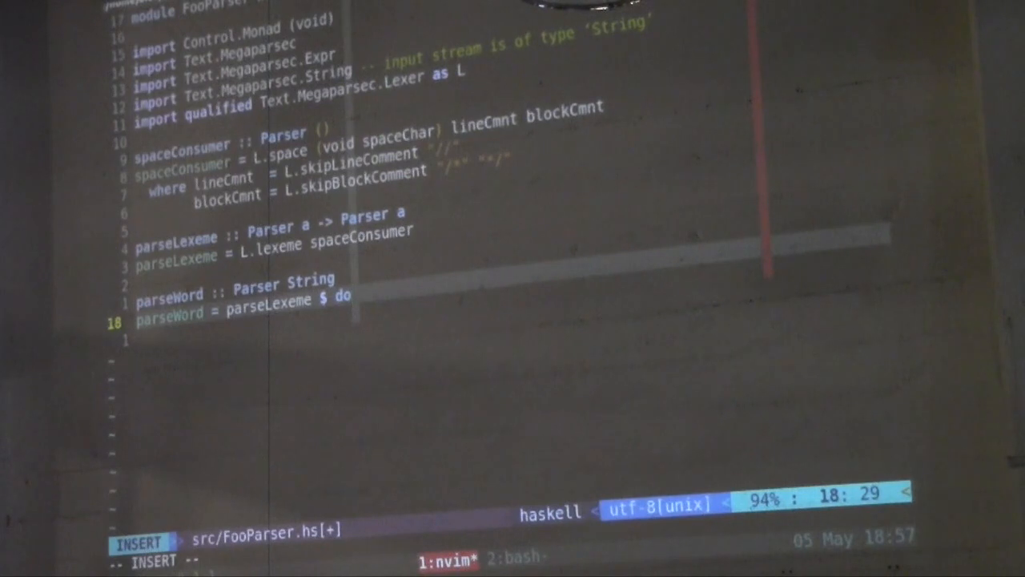
pyautogui.press('Enter')
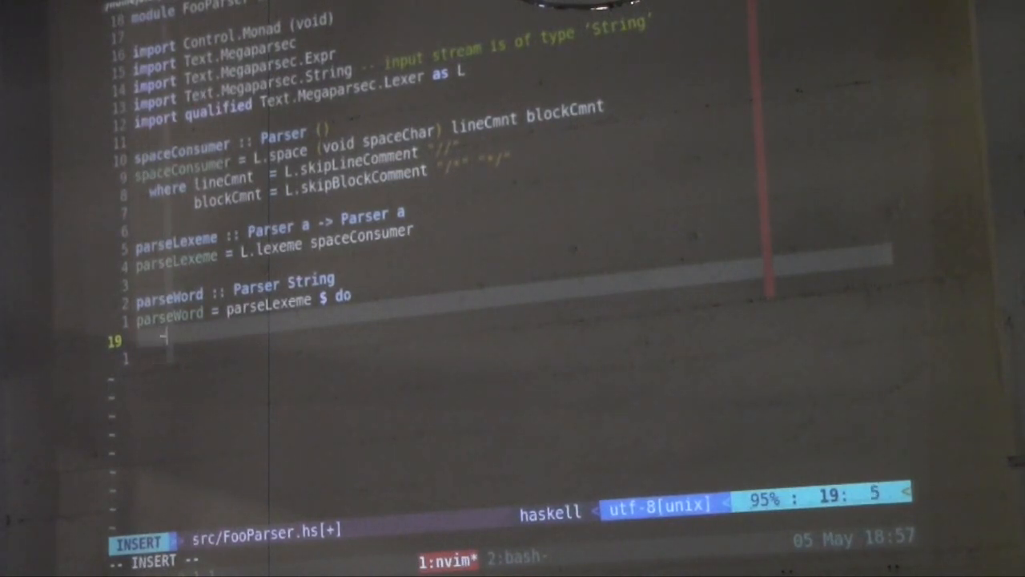
pyautogui.write("<- char '")
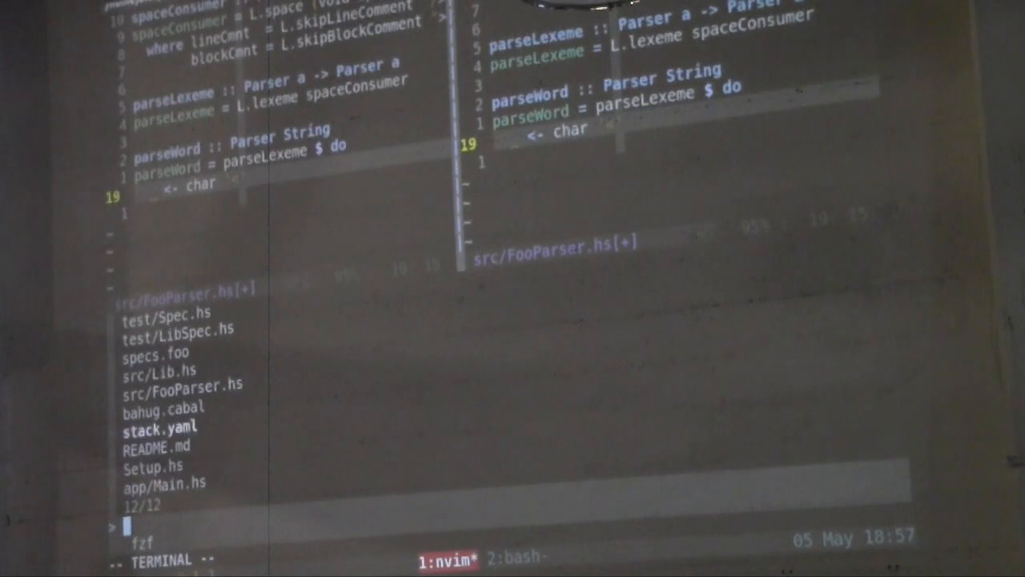
# With specs.foo open beside the parser, add 'word <- some alphaNumChar' to parseWord
pyautogui.click(173, 351)
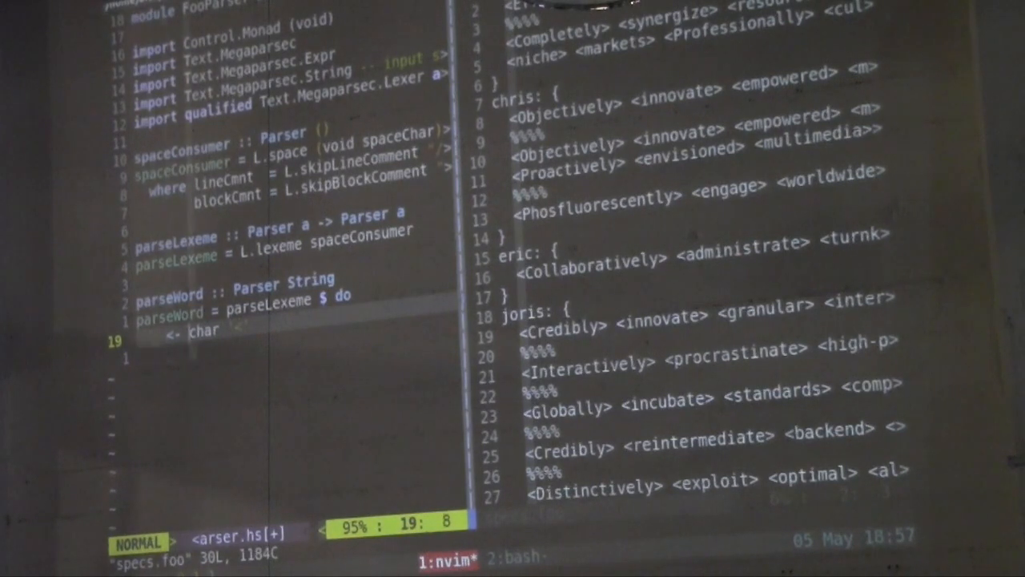
pyautogui.press('o')
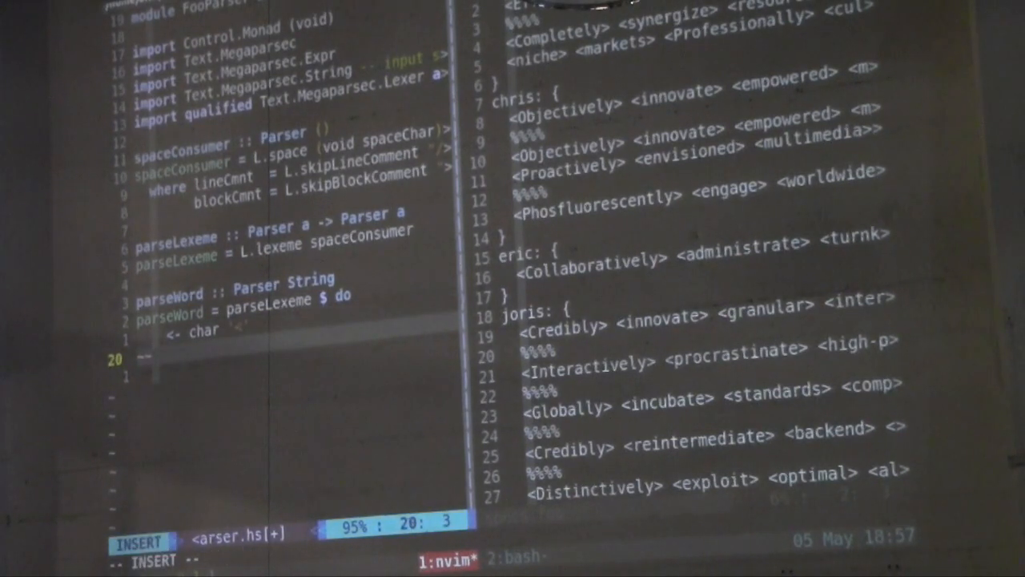
pyautogui.write('word <-')
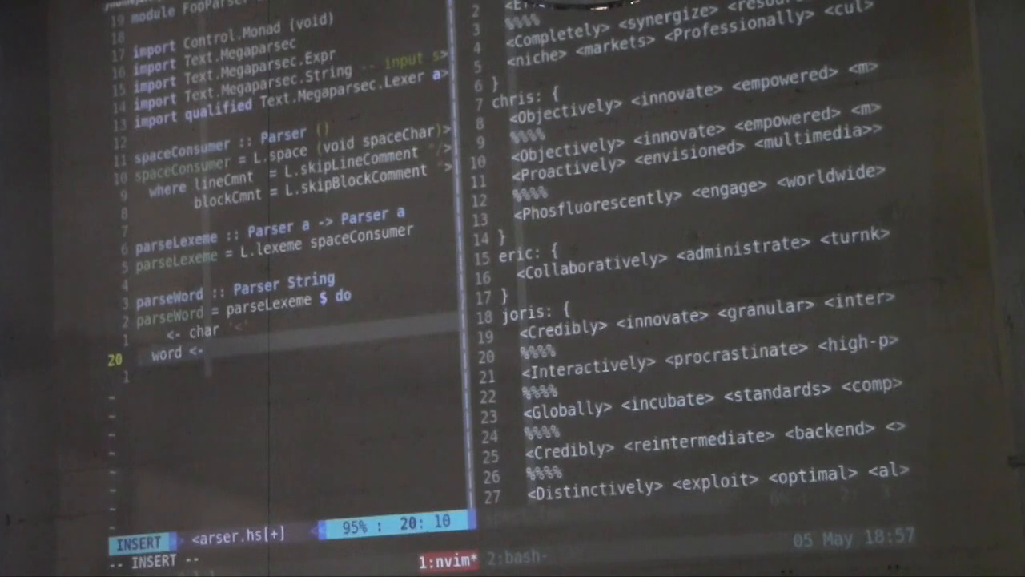
pyautogui.write('s')
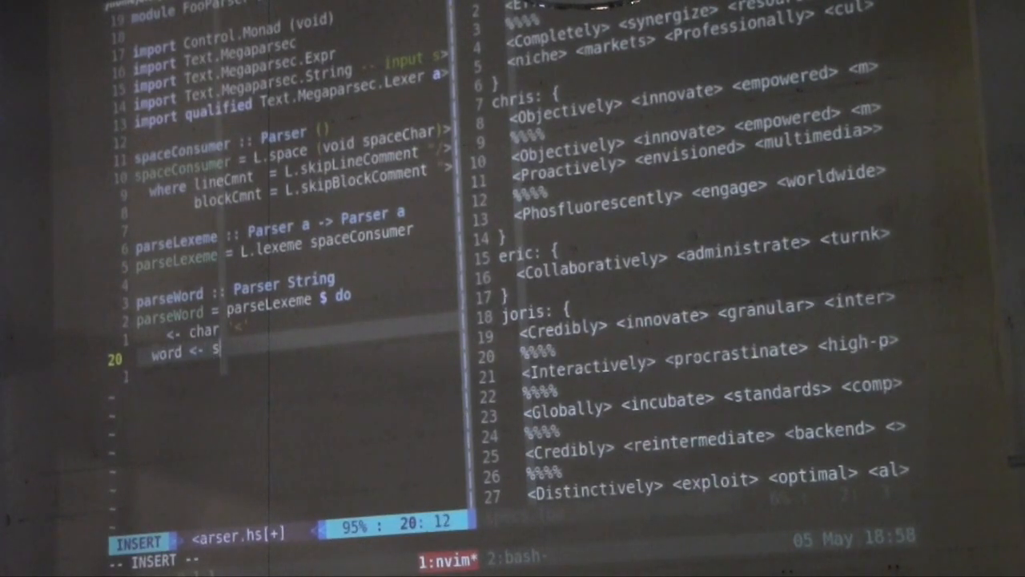
pyautogui.write('om')
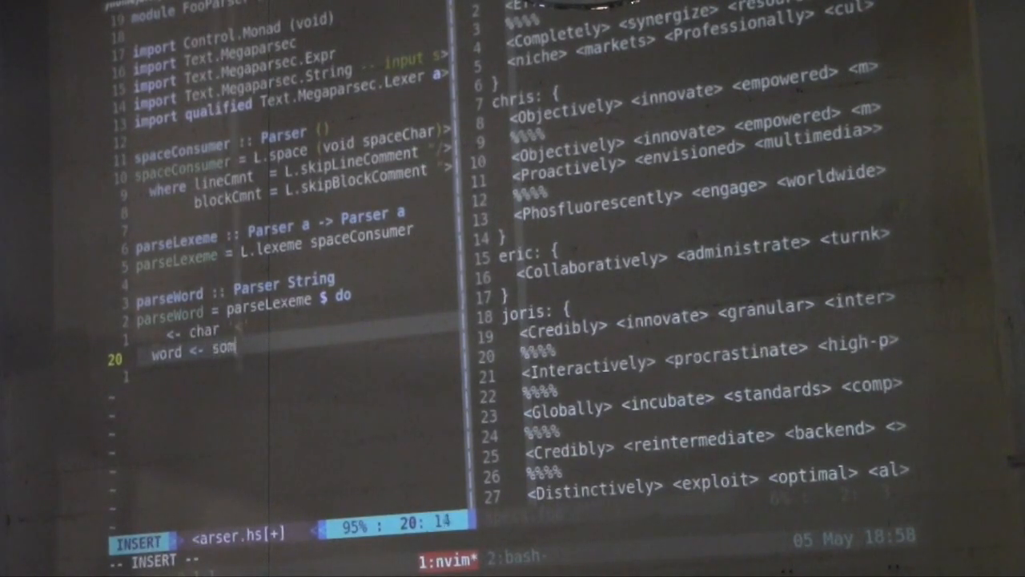
pyautogui.write('alphaNumC')
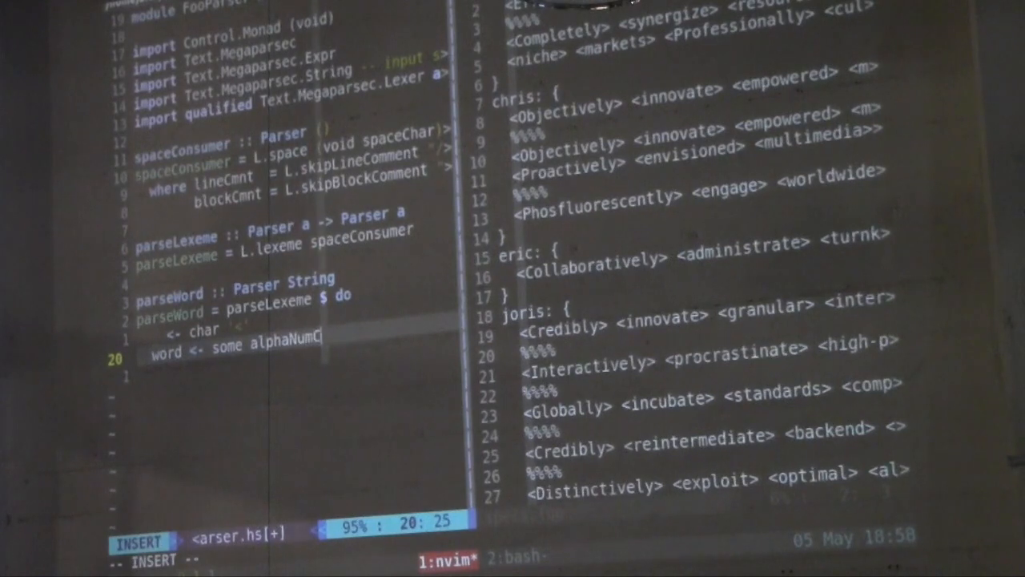
pyautogui.write('har')
pyautogui.write('--')
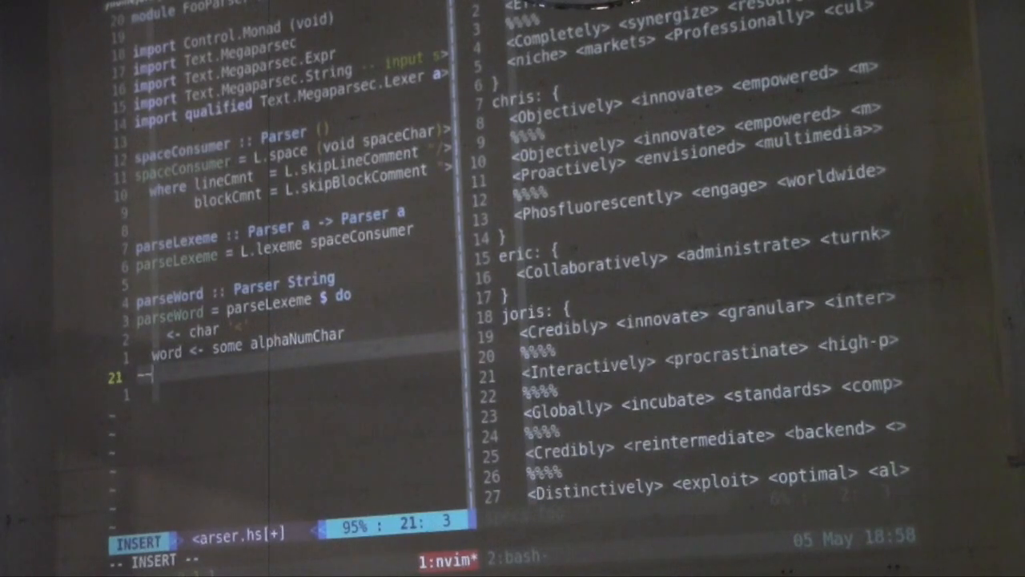
# Consume the closing char '>', return word, and save FooParser.hs
pyautogui.write('<-')
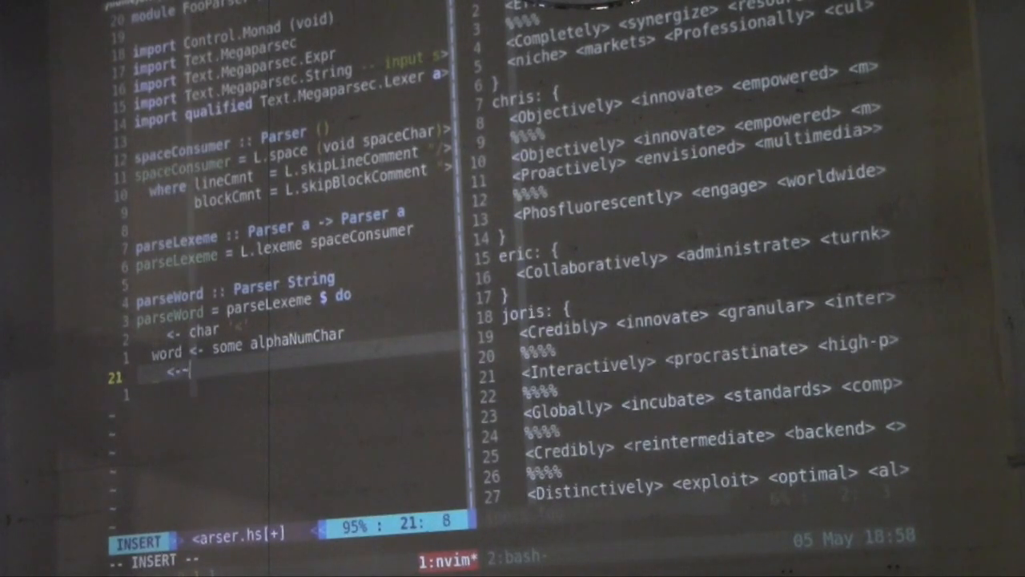
pyautogui.write("char '>")
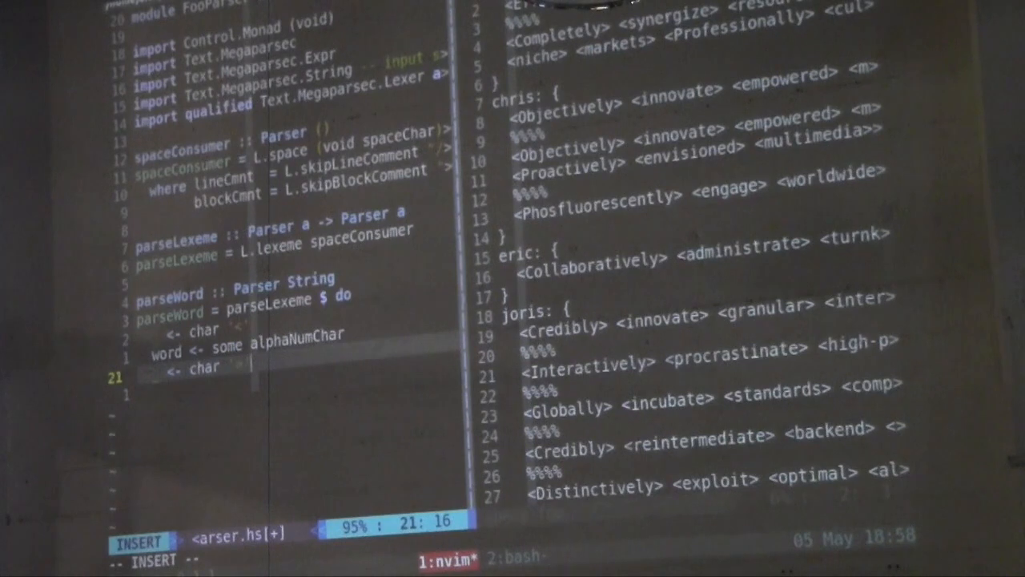
pyautogui.write('return wor')
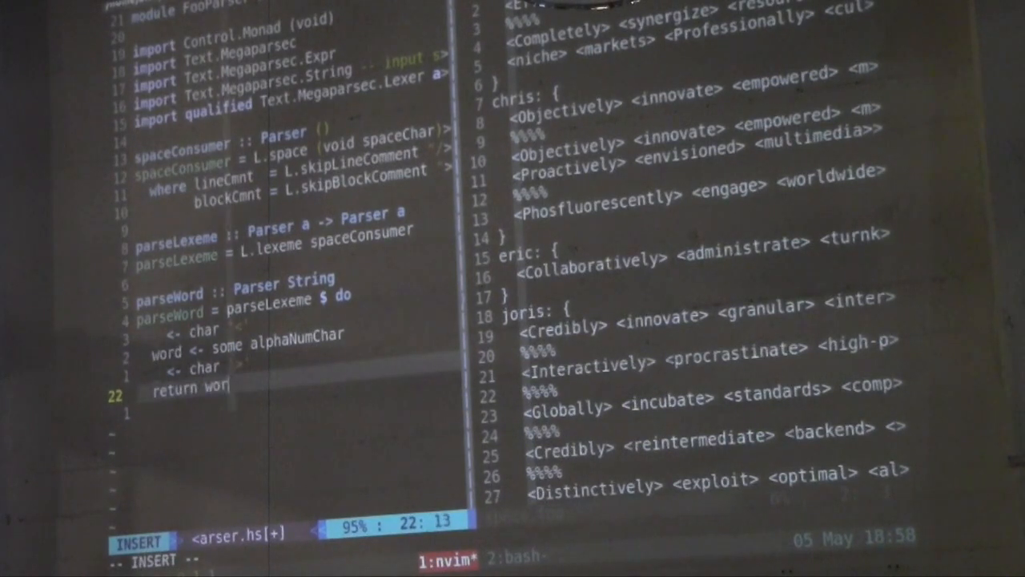
pyautogui.press('Escape')
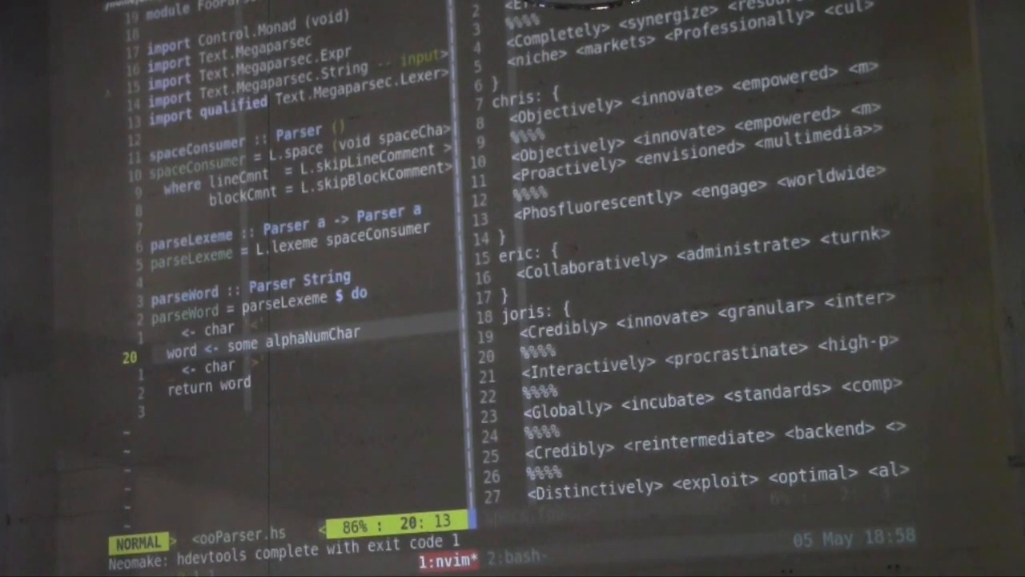
# Open test/FooParserSpec.hs in a split below and duplicate the 'parses one word' case
pyautogui.press('Right')
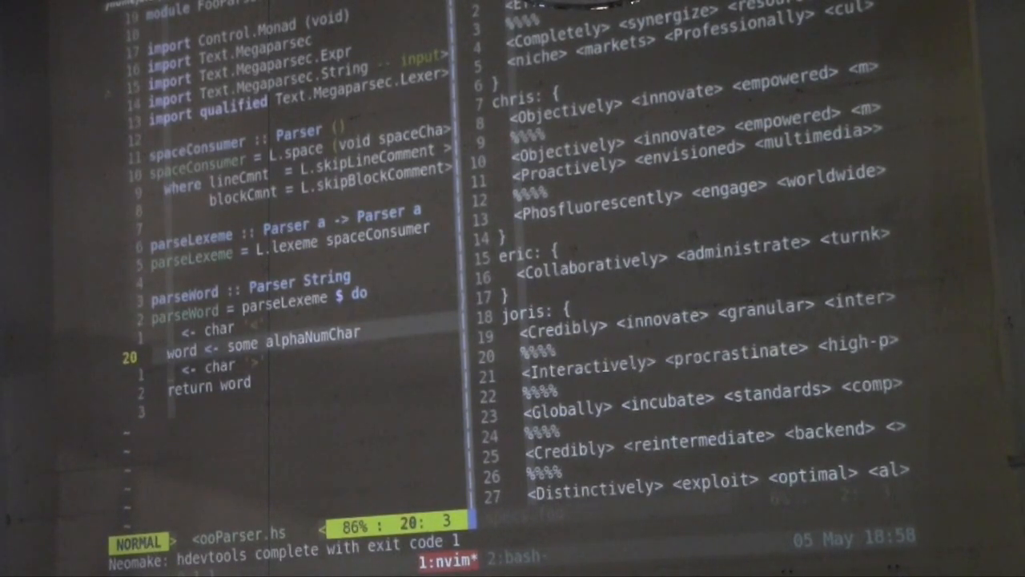
pyautogui.press('k')
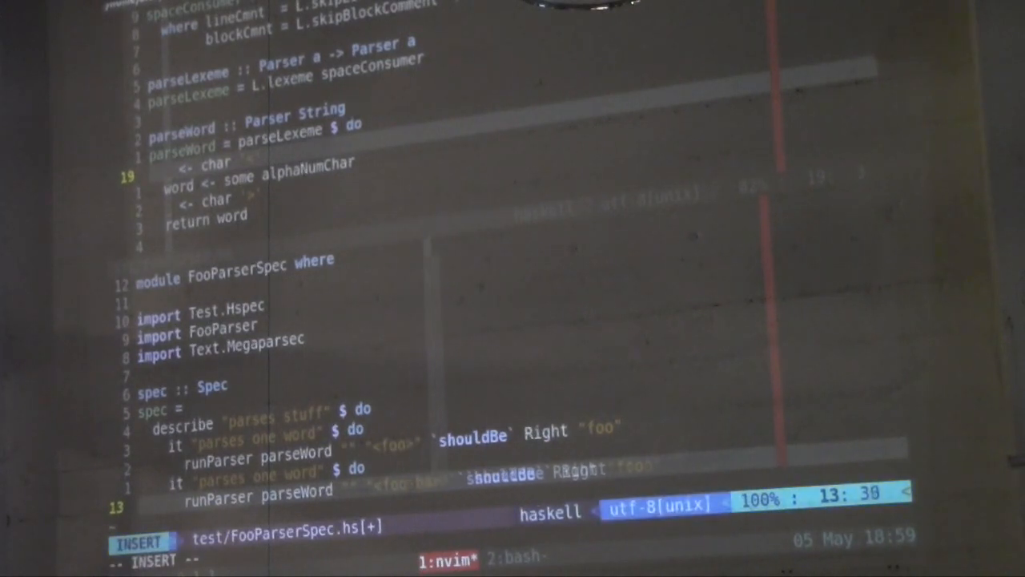
# Make the copied test parse "<foo-bar>" expecting Right "foo-bar", save, and return to parseWord
pyautogui.press('Escape')
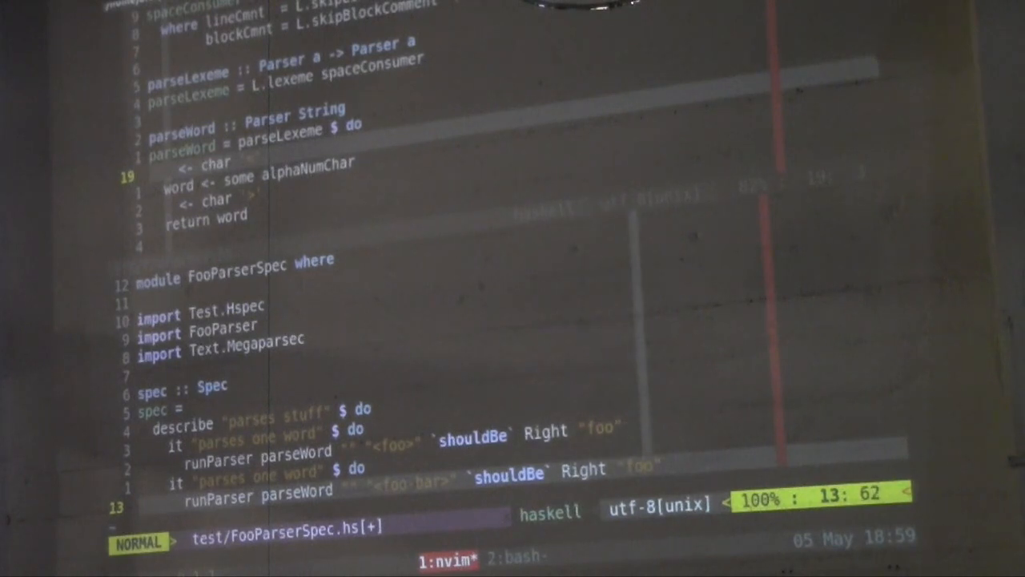
pyautogui.press('i')
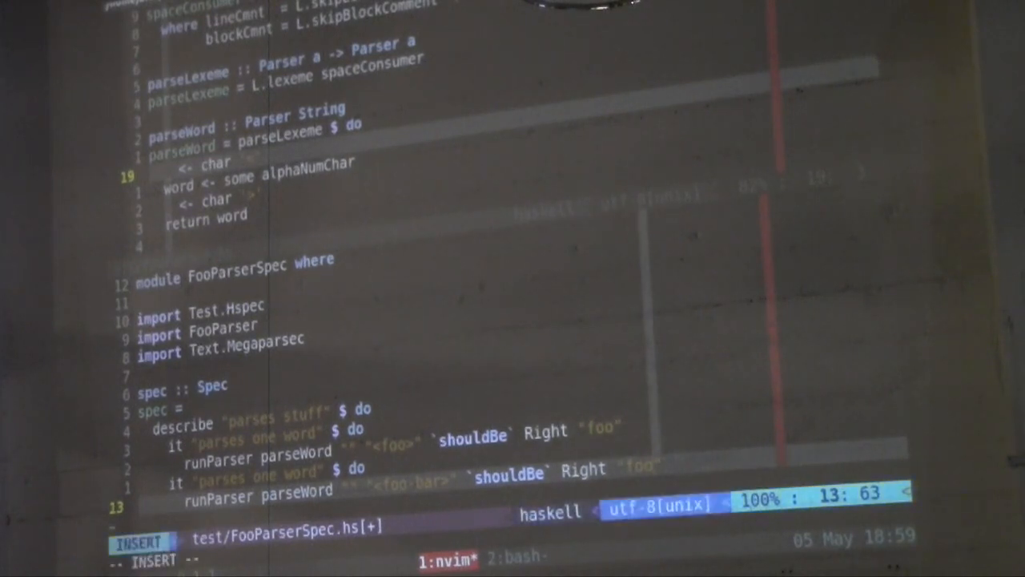
pyautogui.press('Escape')
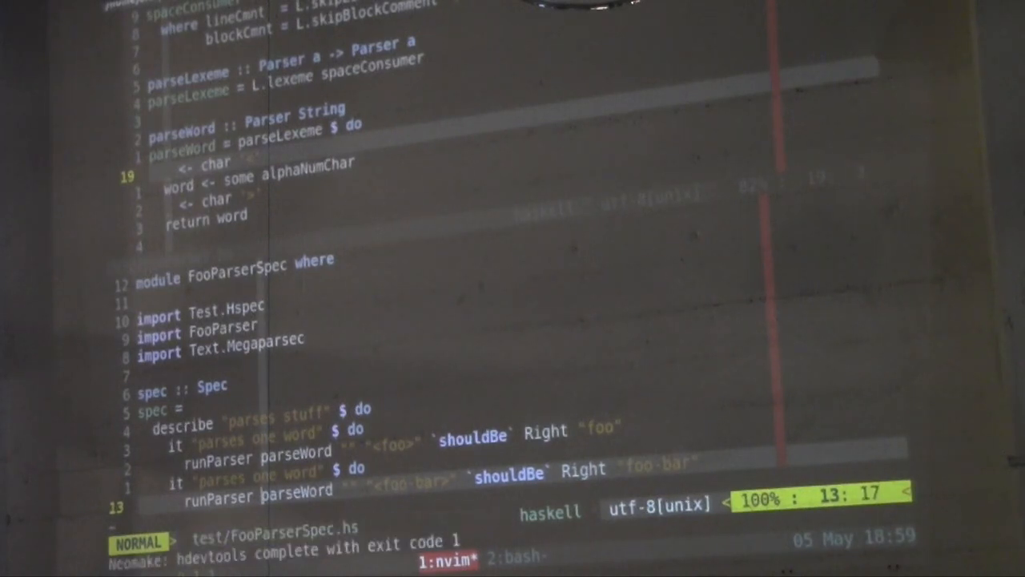
pyautogui.click(519, 556)
pyautogui.write('(')
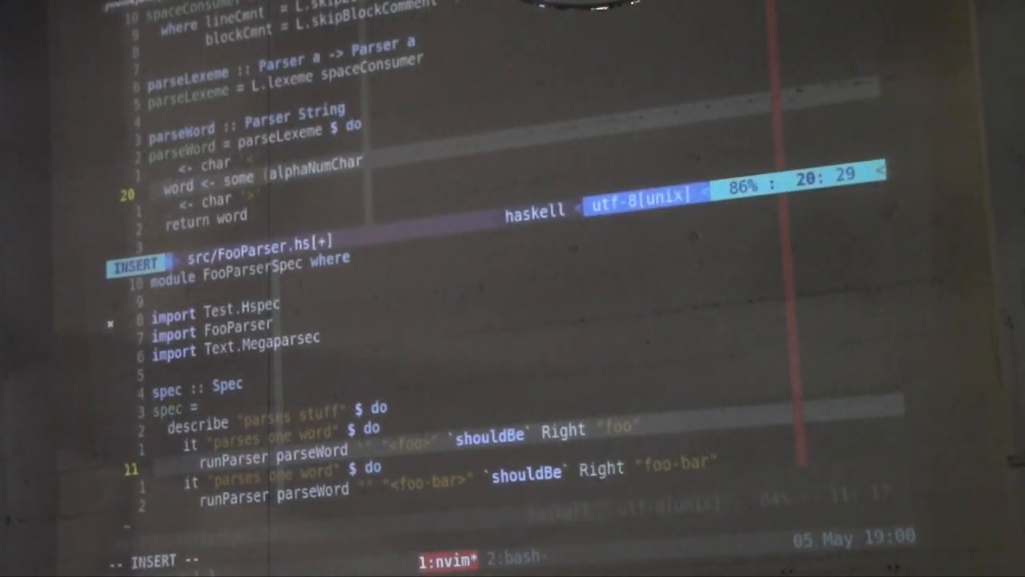
# Change the word step to some (alphaNumChar <|> char '-') and save FooParser.hs
pyautogui.write('<|>-')
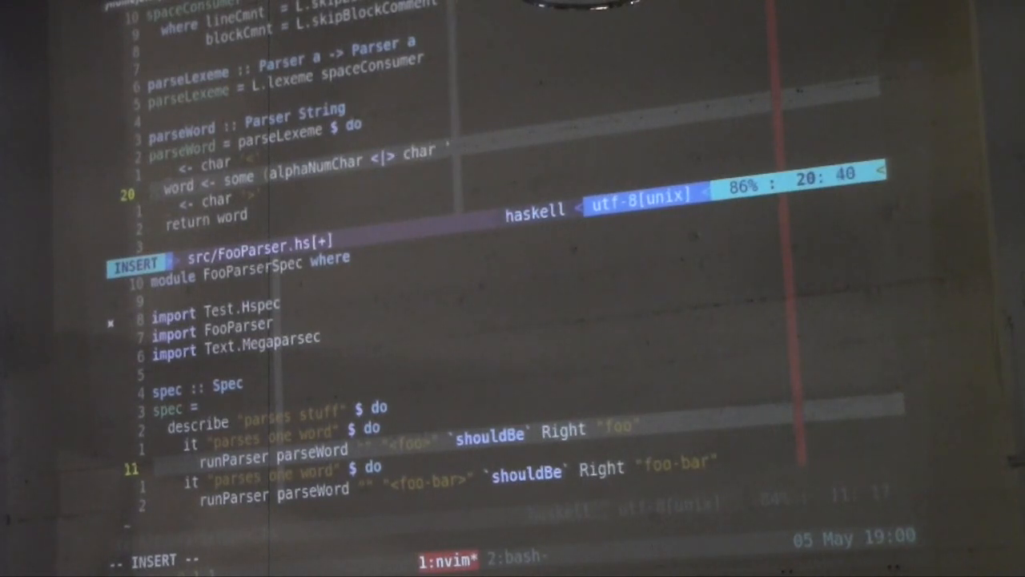
pyautogui.press('Escape')
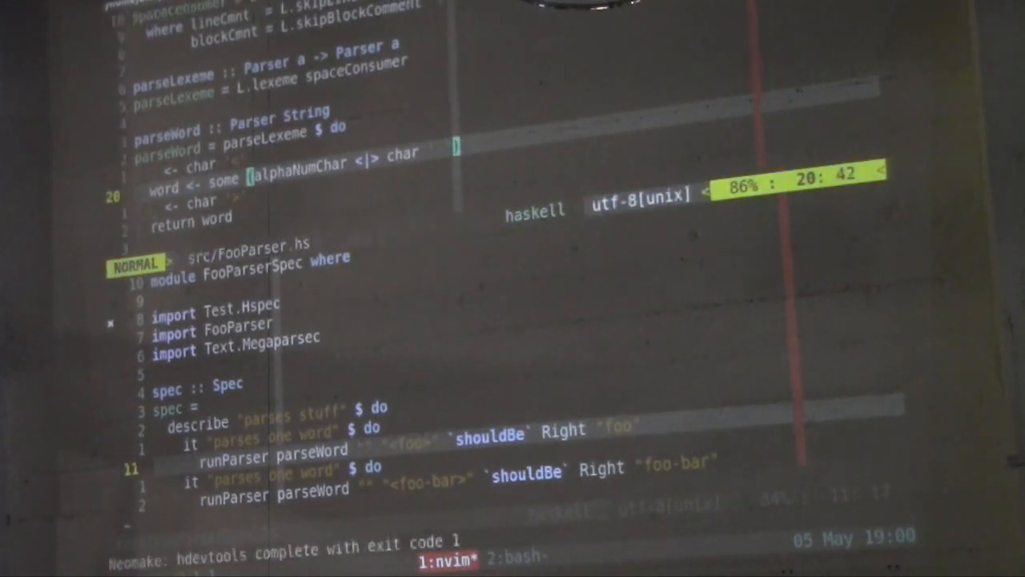
pyautogui.click(516, 555)
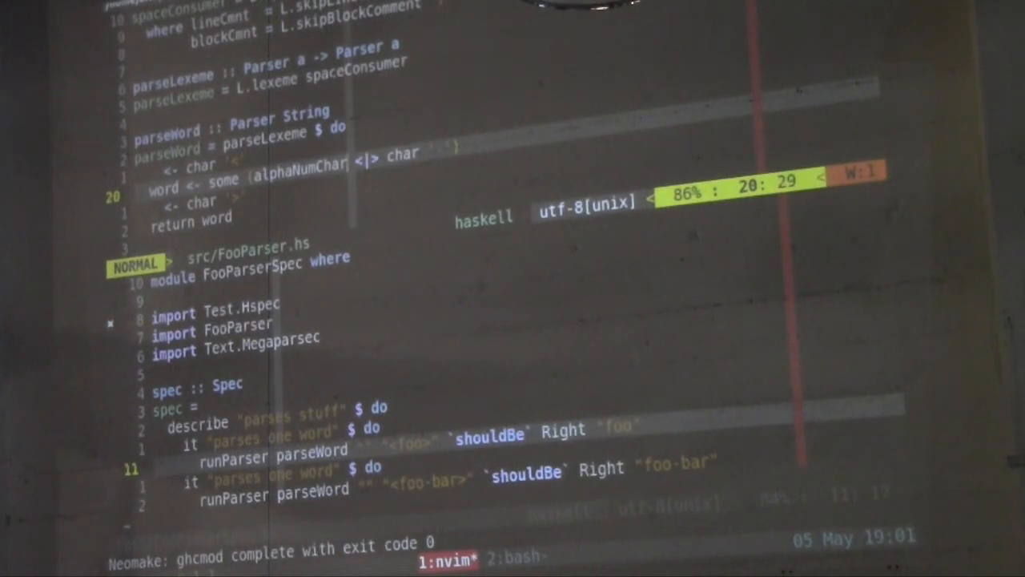
# Add a 'parses multiple words' spec expecting Right ["foo", "bar"] and begin parseWords :: Parser [String] with some parseWord
pyautogui.press('down')
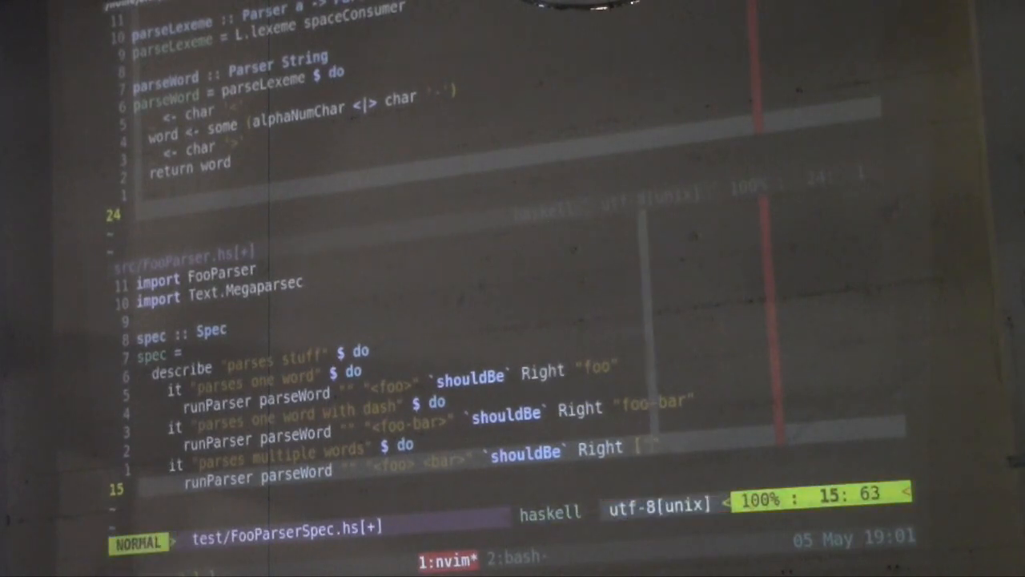
pyautogui.press('i')
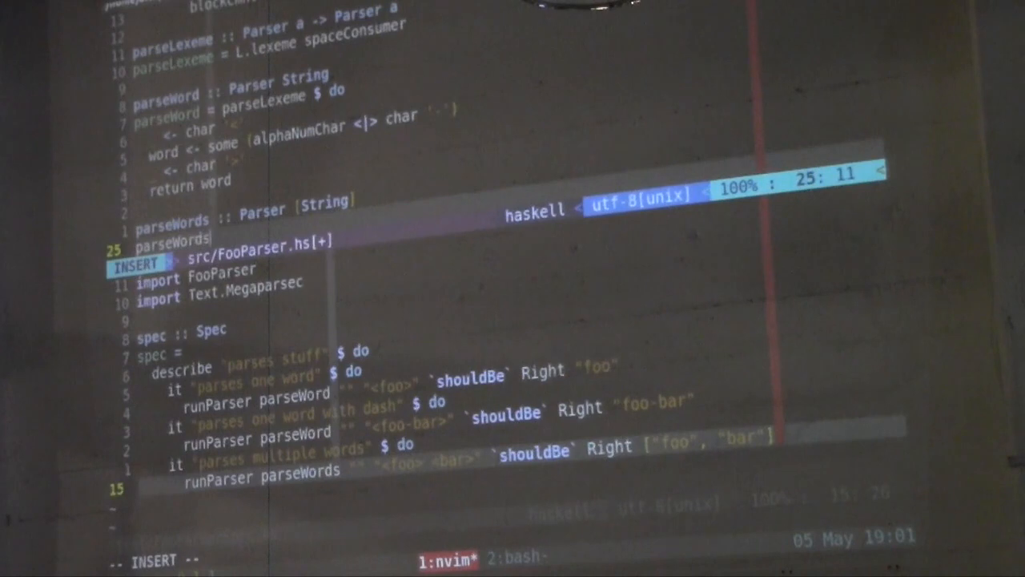
pyautogui.write('-')
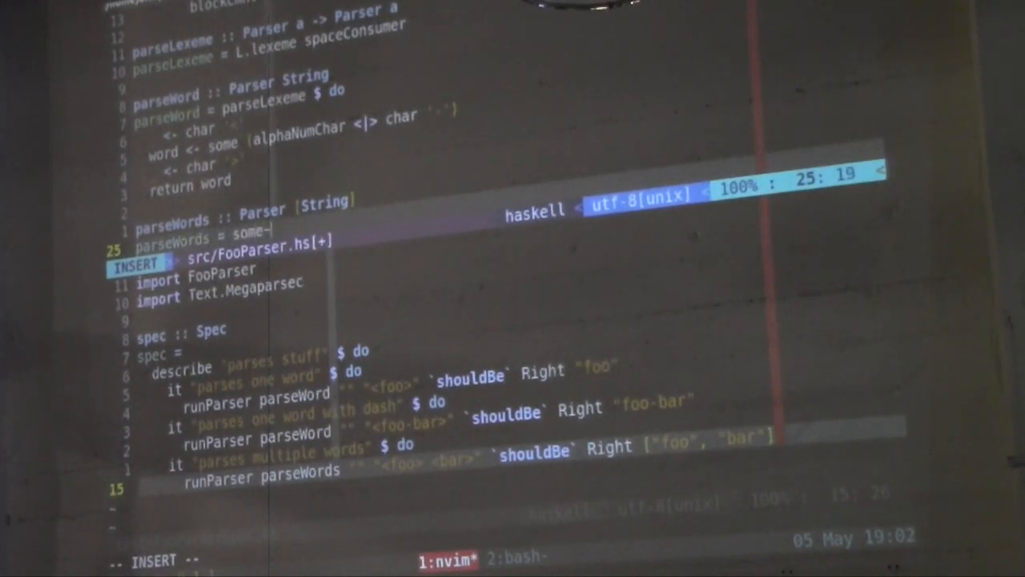
pyautogui.write('parseWor')
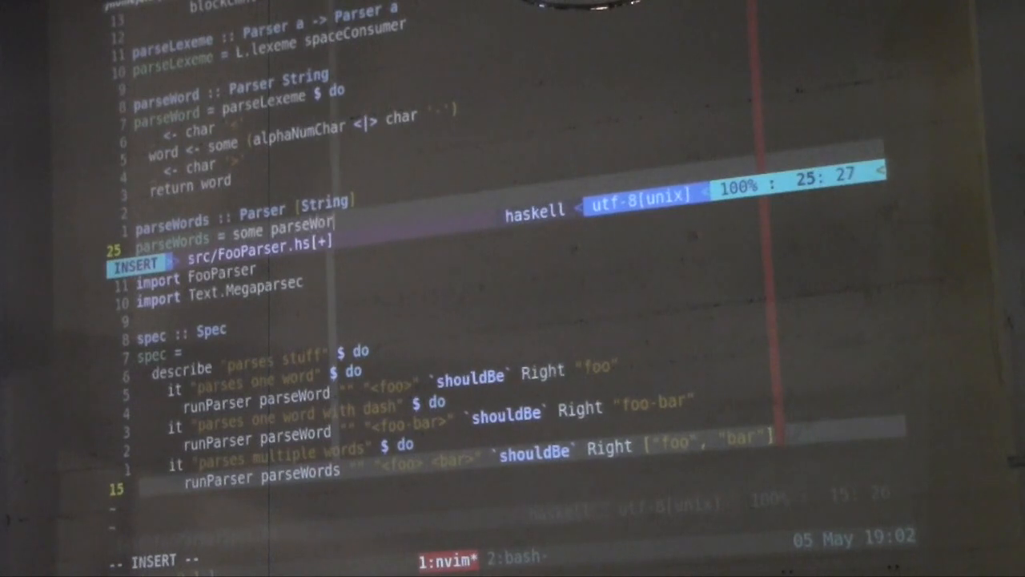